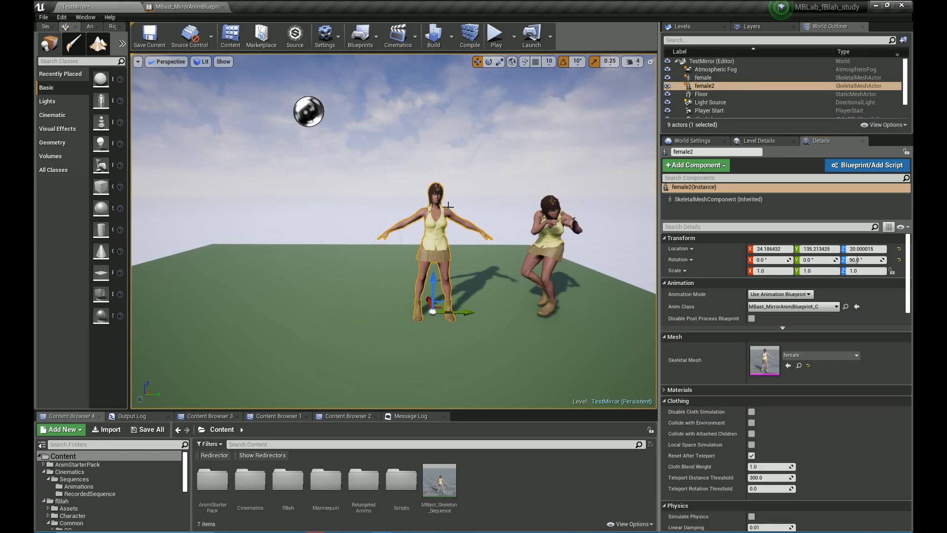
Preview and stop the level with both characters, then open MBast_MirrorAnimBlueprint's event graph
left_click(494, 35)
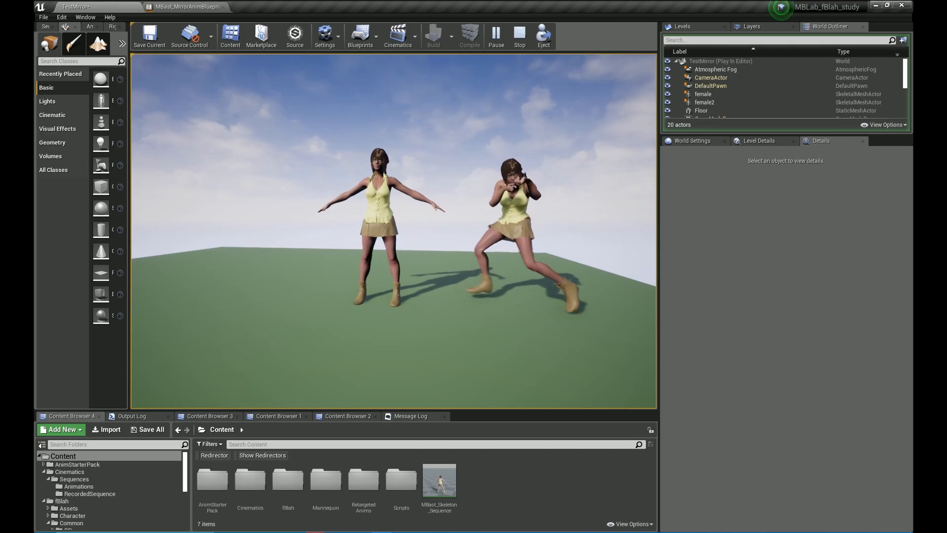
left_click(519, 35)
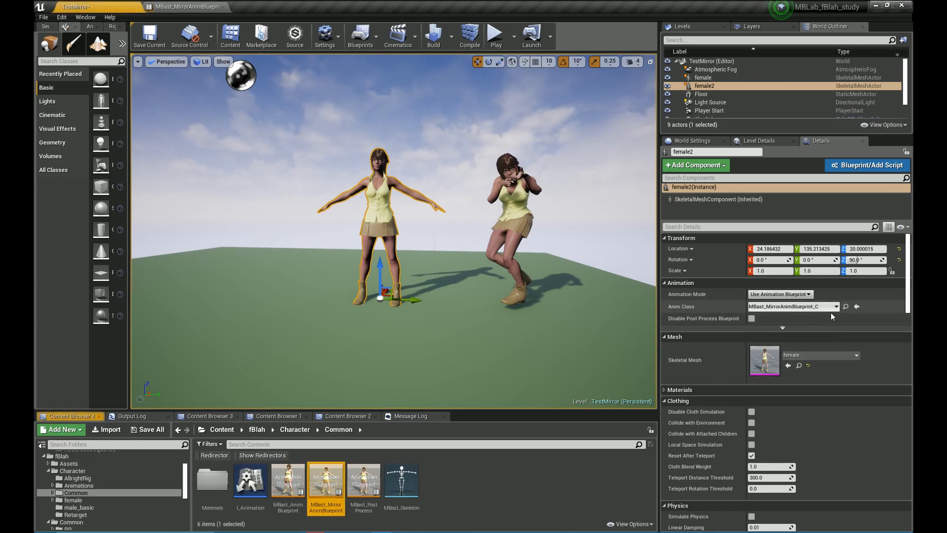
left_click(182, 7)
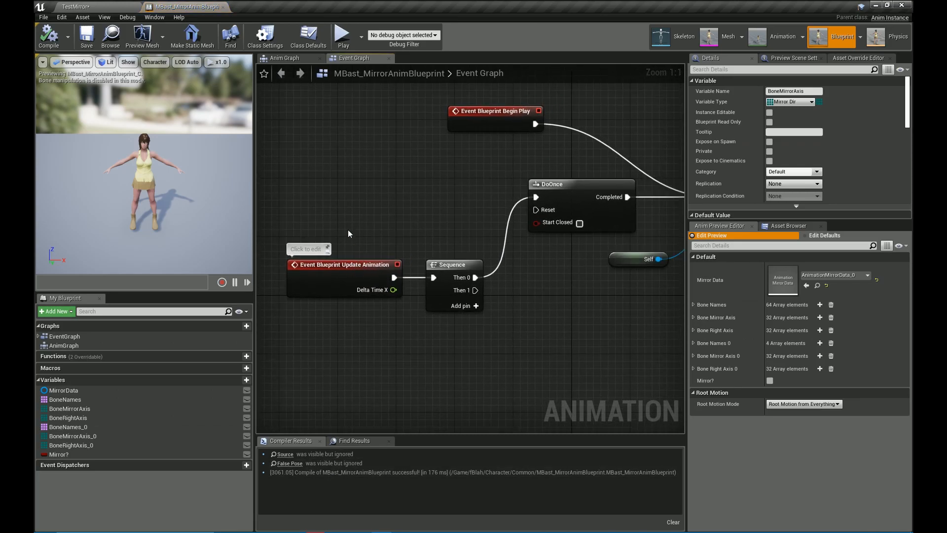
Add a Construct Object from Class node set to AnimationMirrorData, plus a mirror-axis setter node
left_click(344, 264)
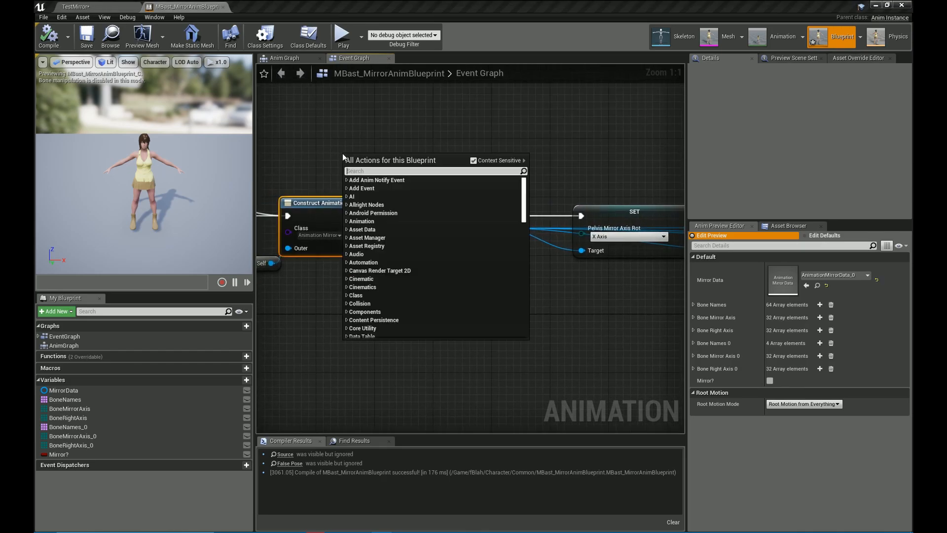
type("construct")
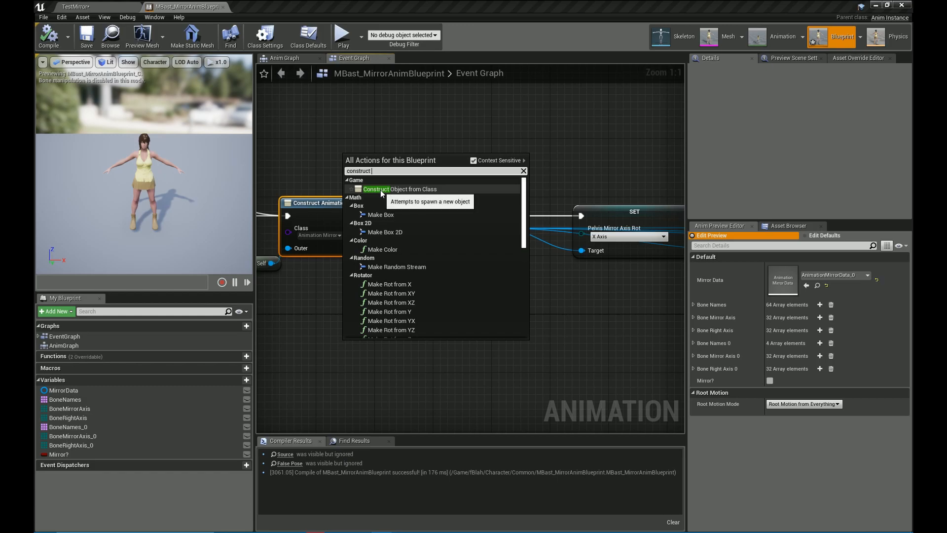
left_click(376, 189)
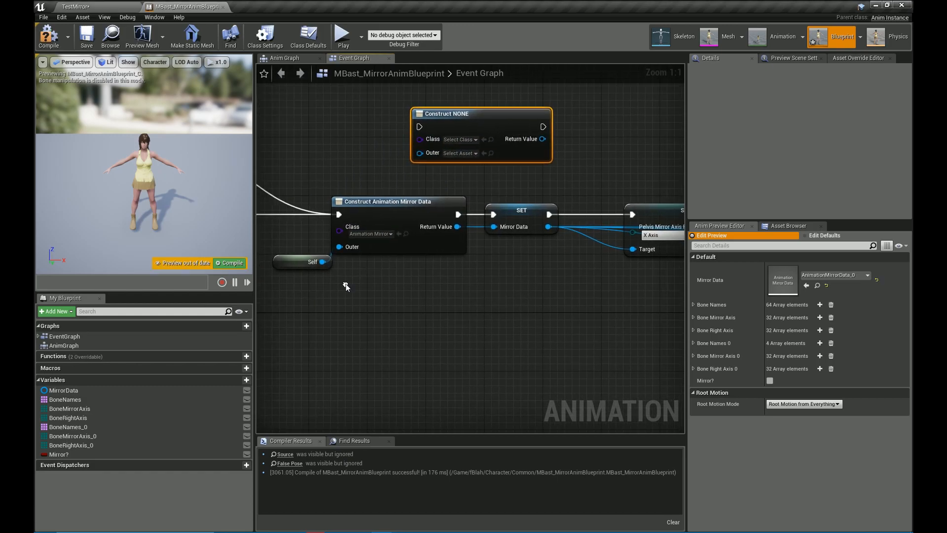
left_click_drag(329, 262, 399, 277)
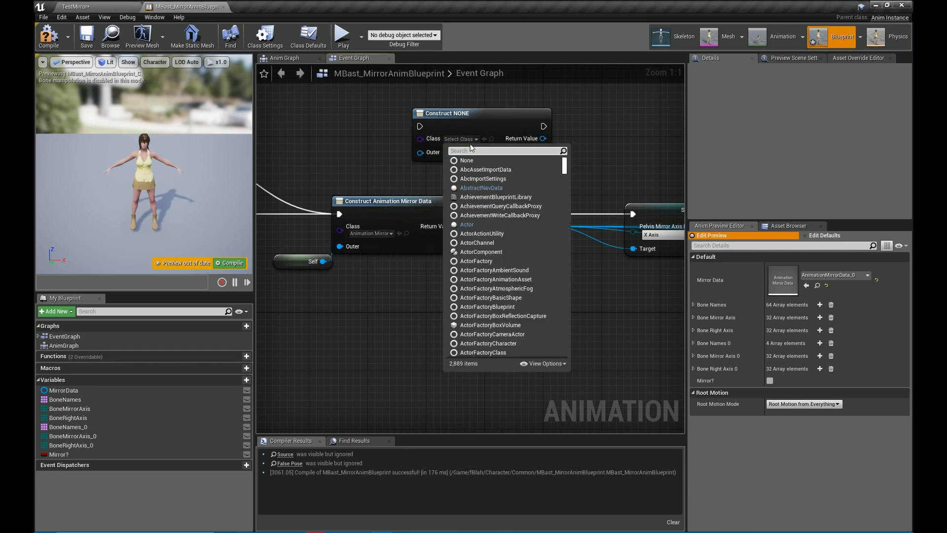
type("mirror")
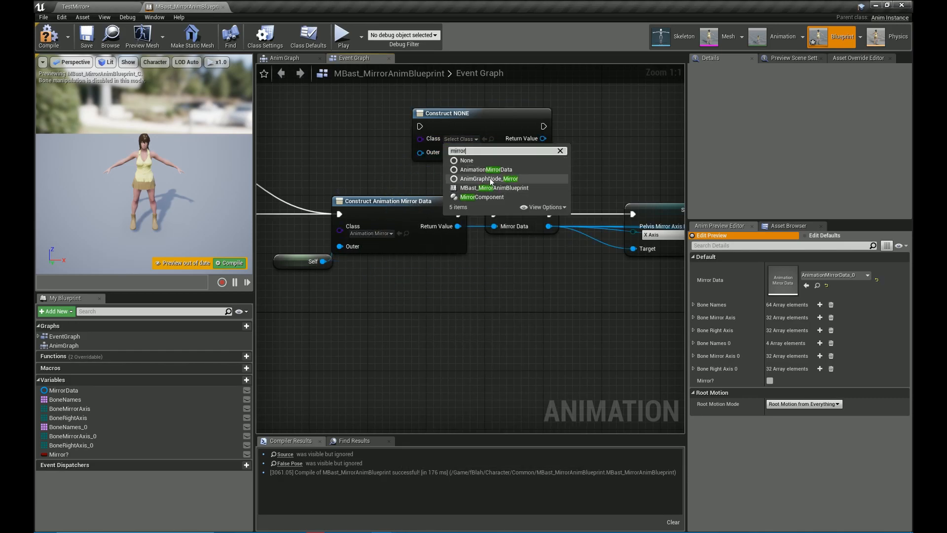
left_click(482, 178)
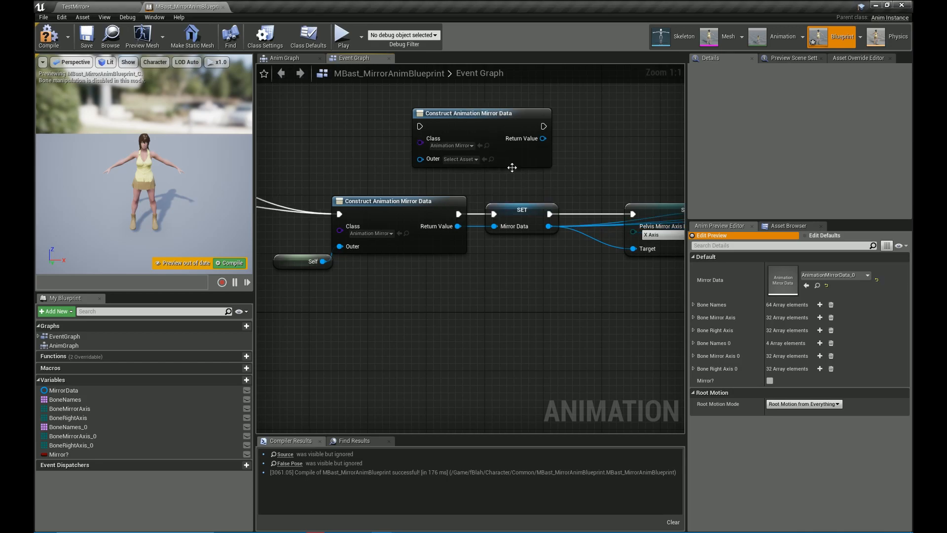
left_click_drag(481, 113, 409, 120)
type("mirror axis")
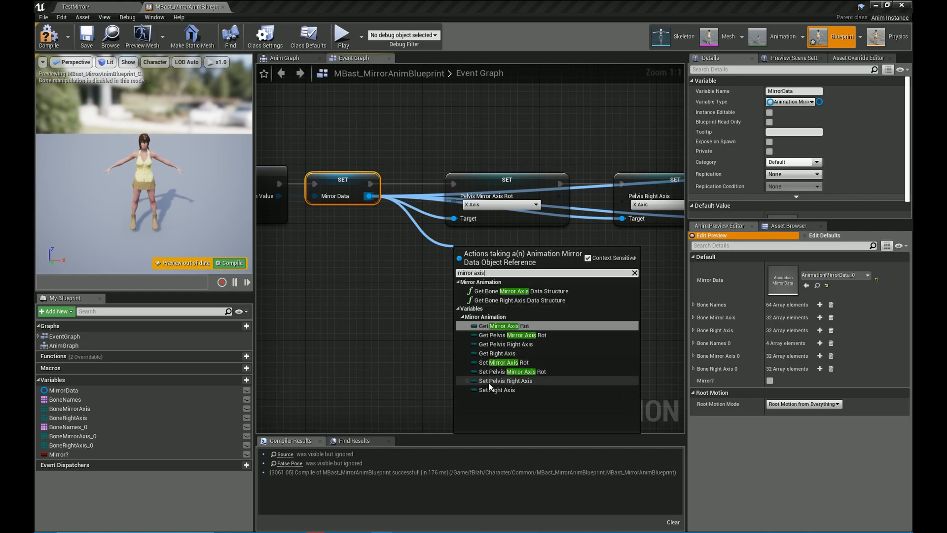
left_click(488, 285)
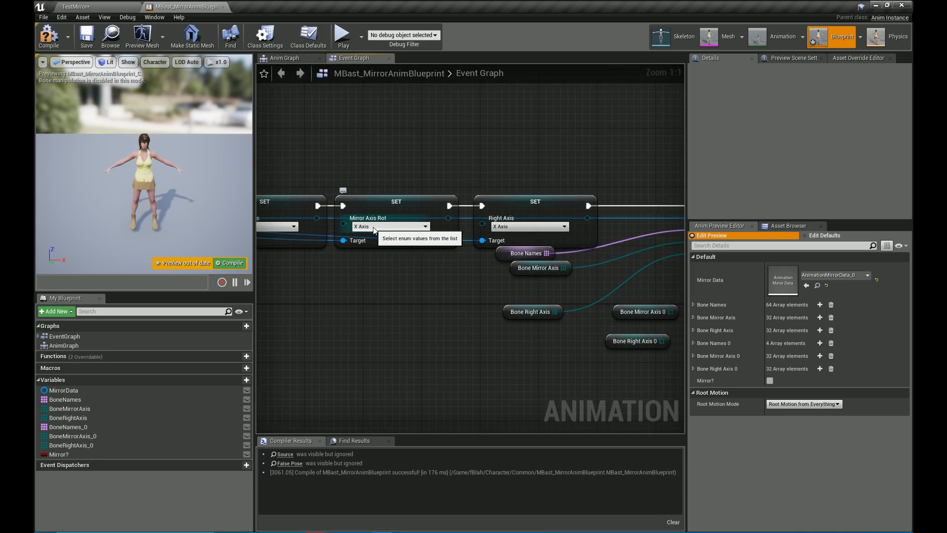
mouse_move(465, 263)
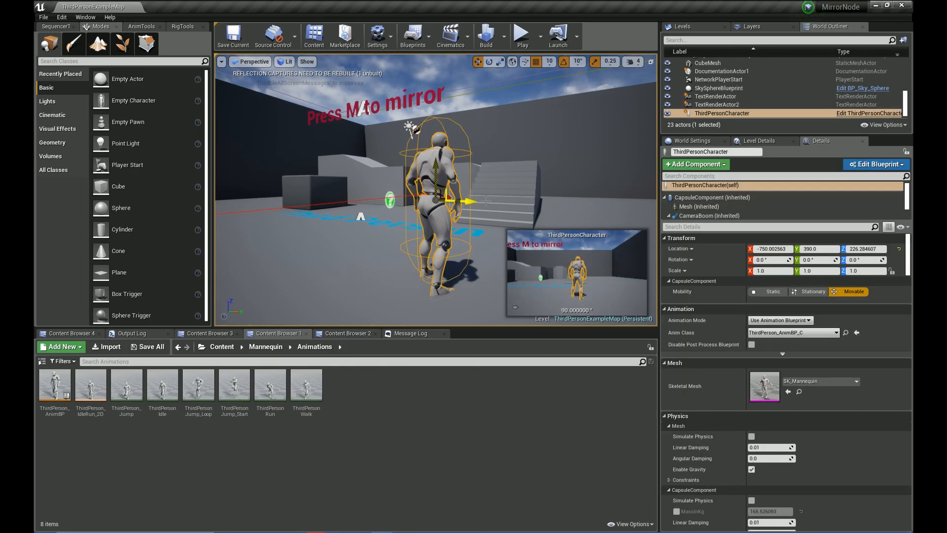
Open the ThirdPerson_AnimBP animation blueprint from the Content Browser
left_click(54, 386)
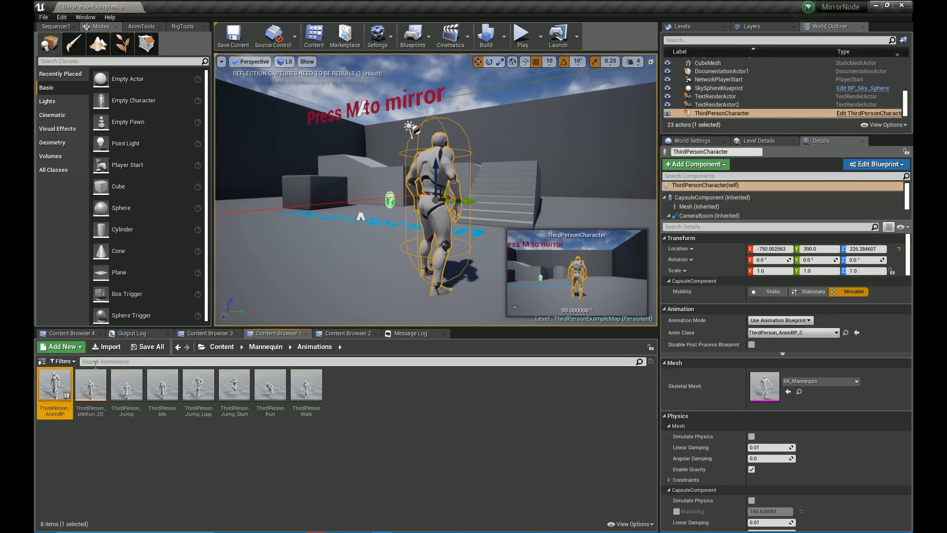
double_click(54, 385)
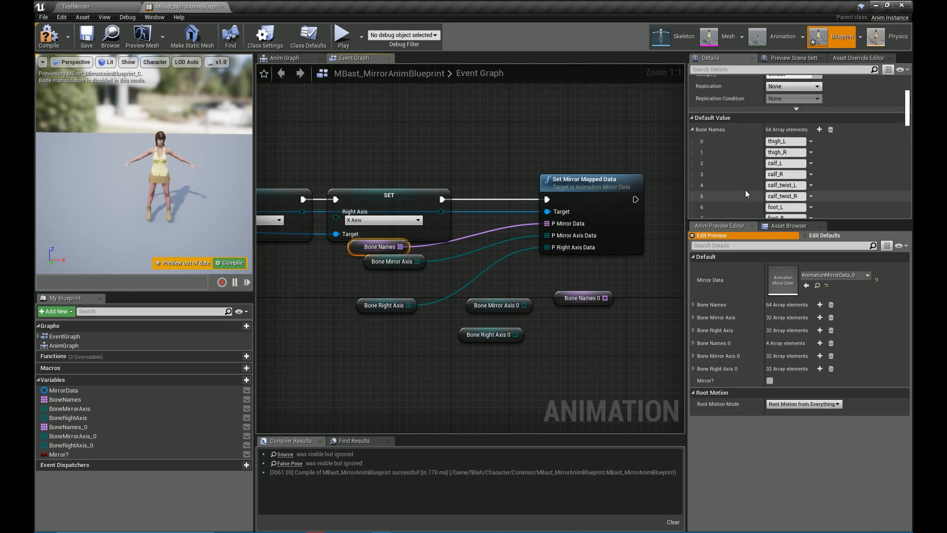
scroll("down", 3)
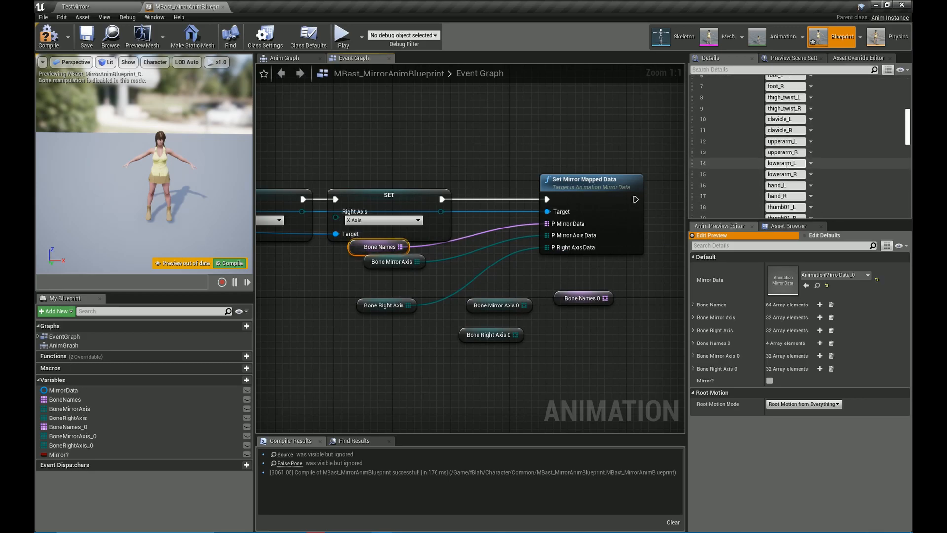
scroll("down", 3)
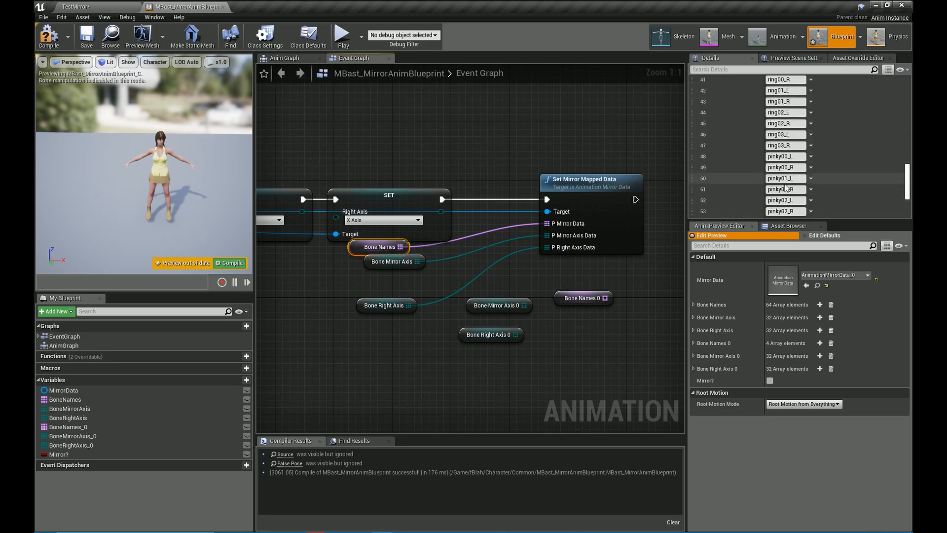
scroll("down", 3)
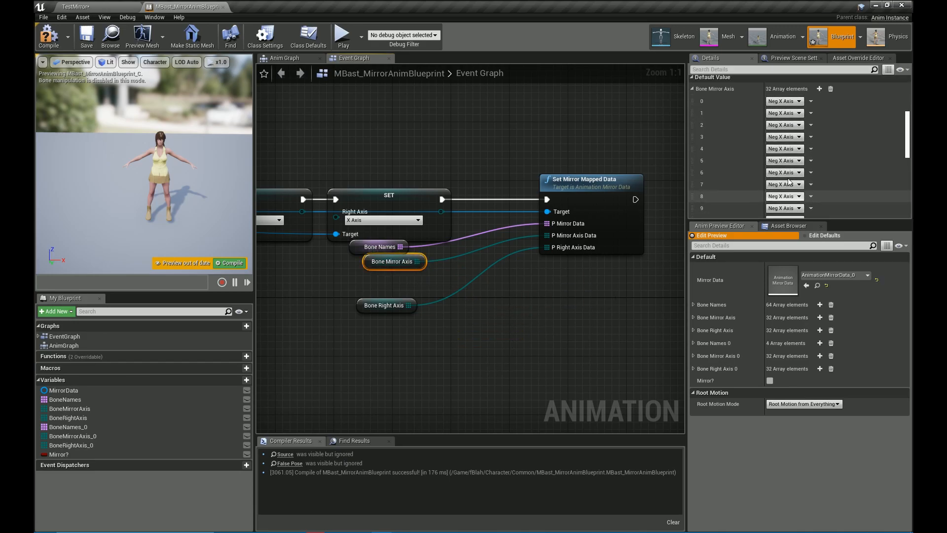
scroll("down", 3)
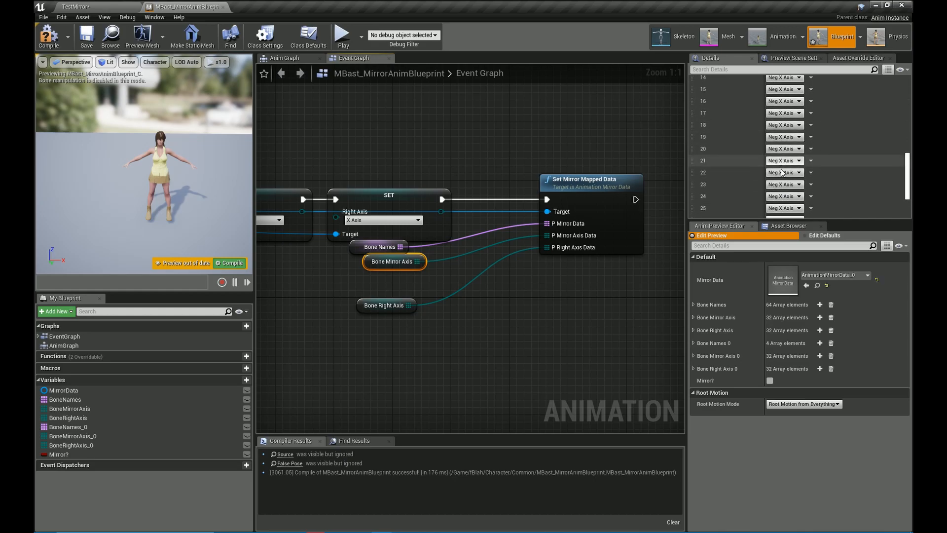
scroll("down", 3)
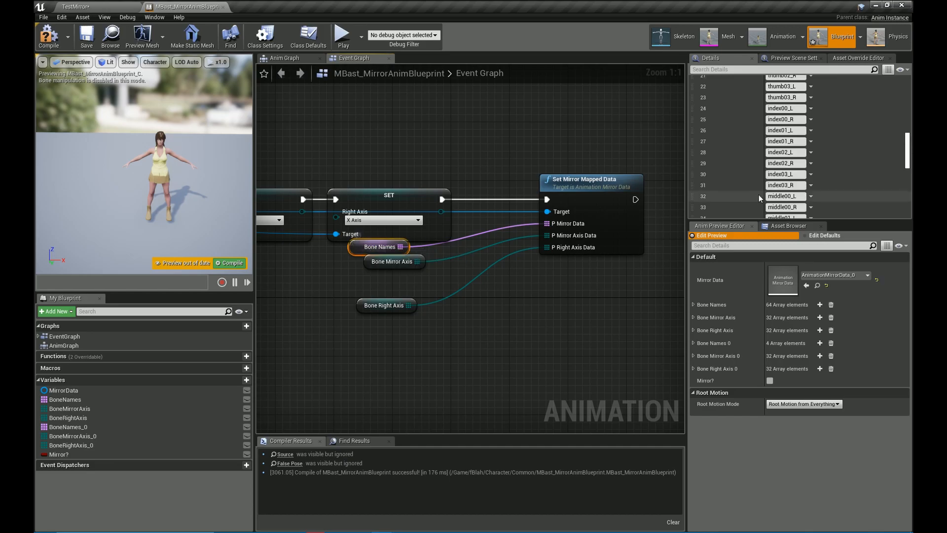
scroll("down", 3)
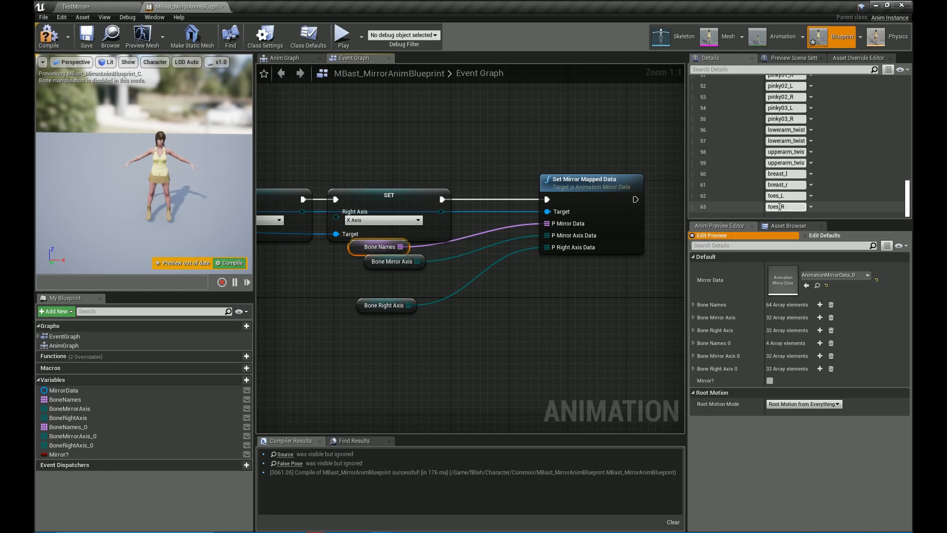
double_click(785, 196)
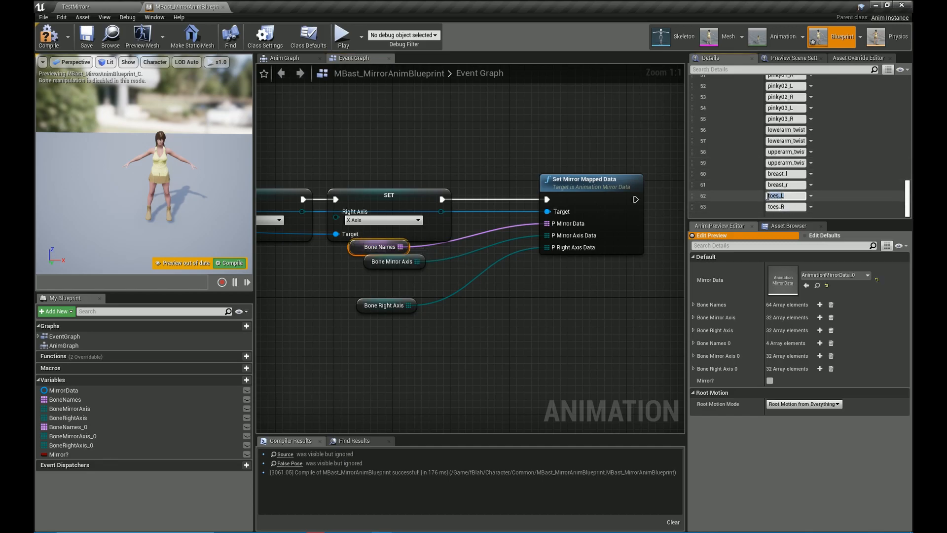
left_click(785, 207)
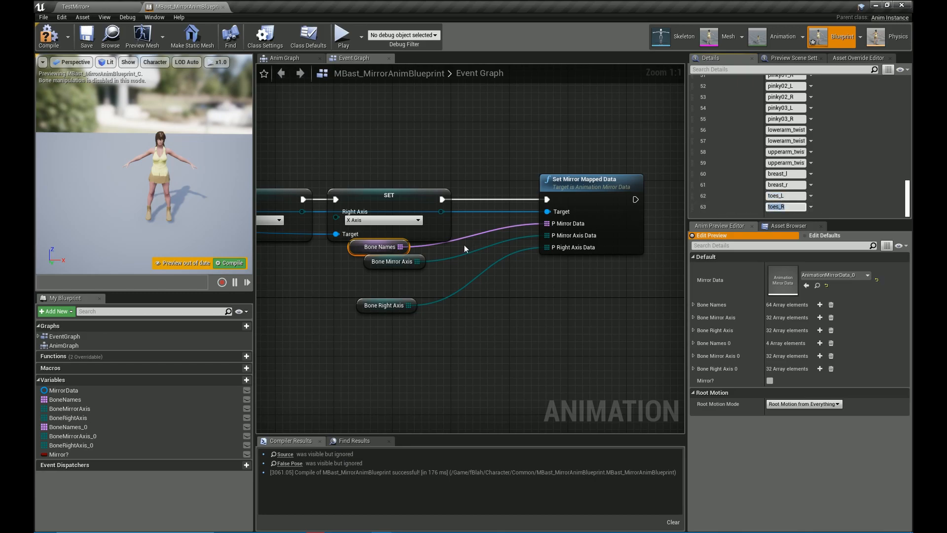
left_click(392, 262)
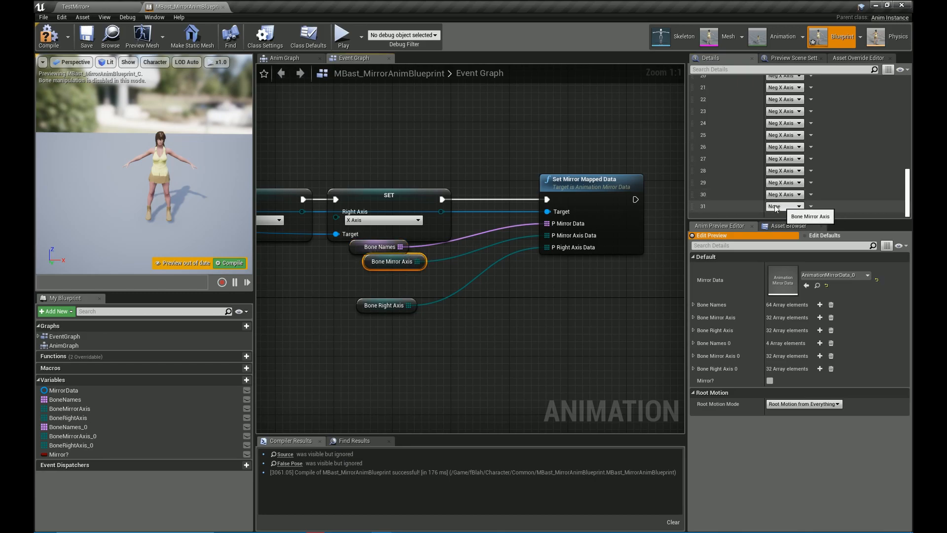
left_click(384, 304)
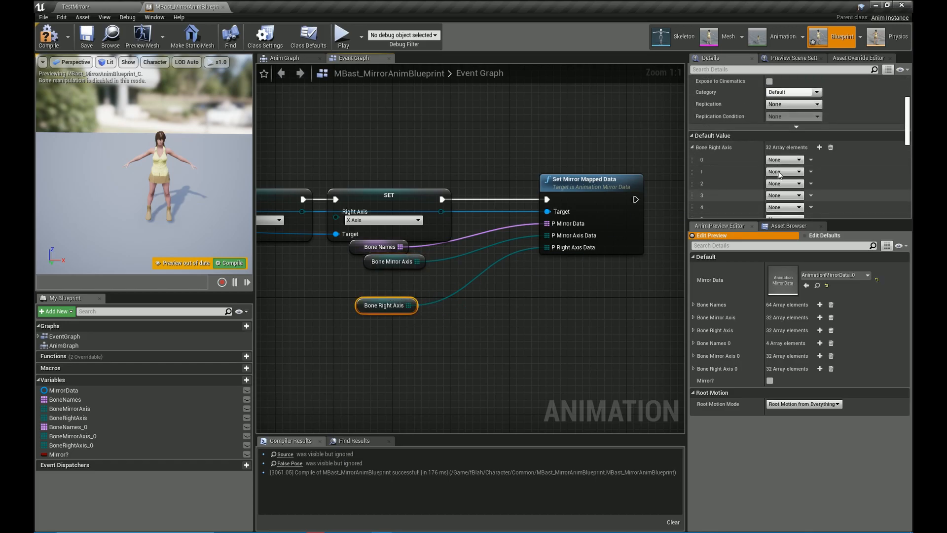
scroll("down", 3)
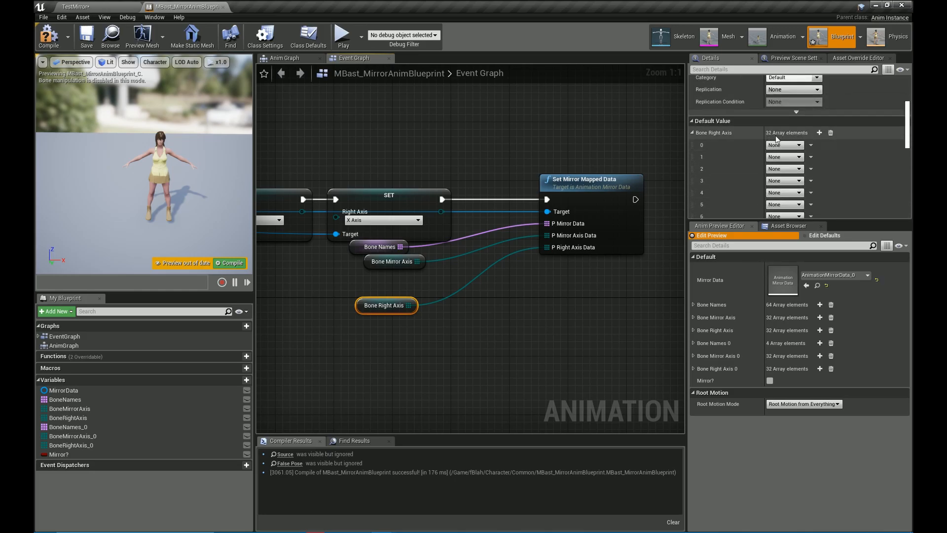
left_click(379, 247)
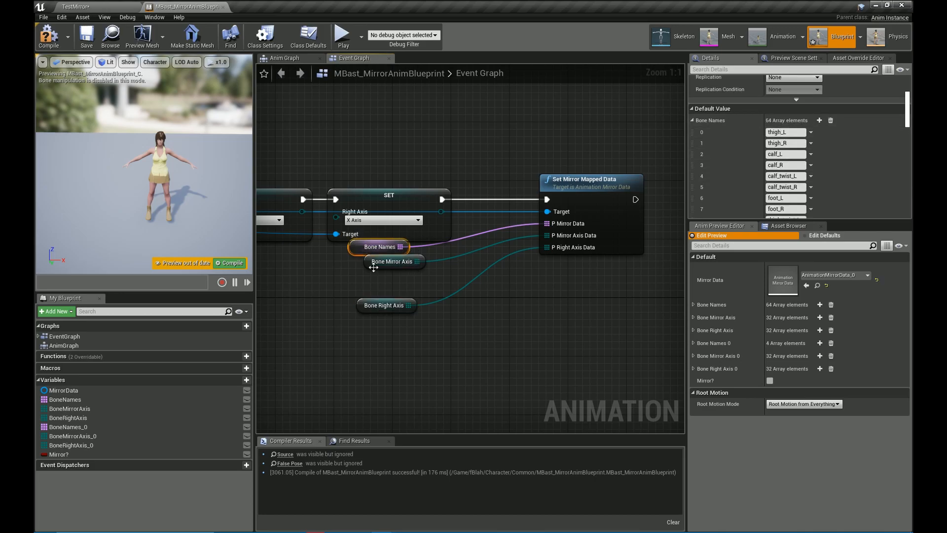
left_click(392, 261)
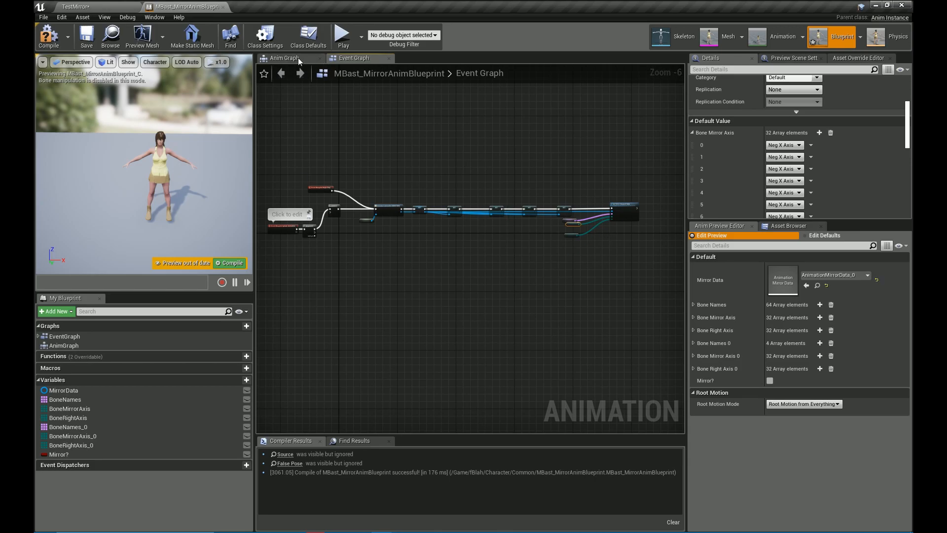
Add an Anim Node Mirror node in the Anim Graph and inspect the Mirror? boolean
left_click(284, 57)
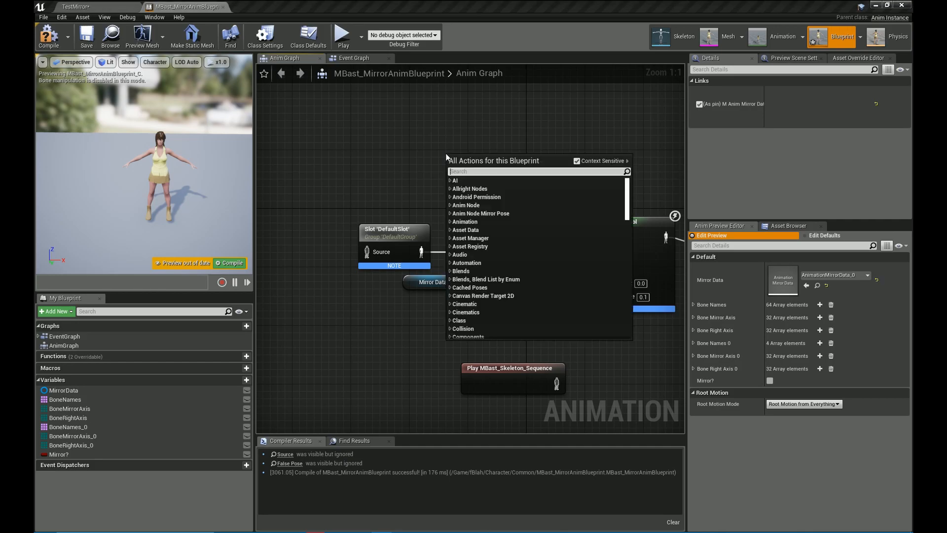
type("anim mirro")
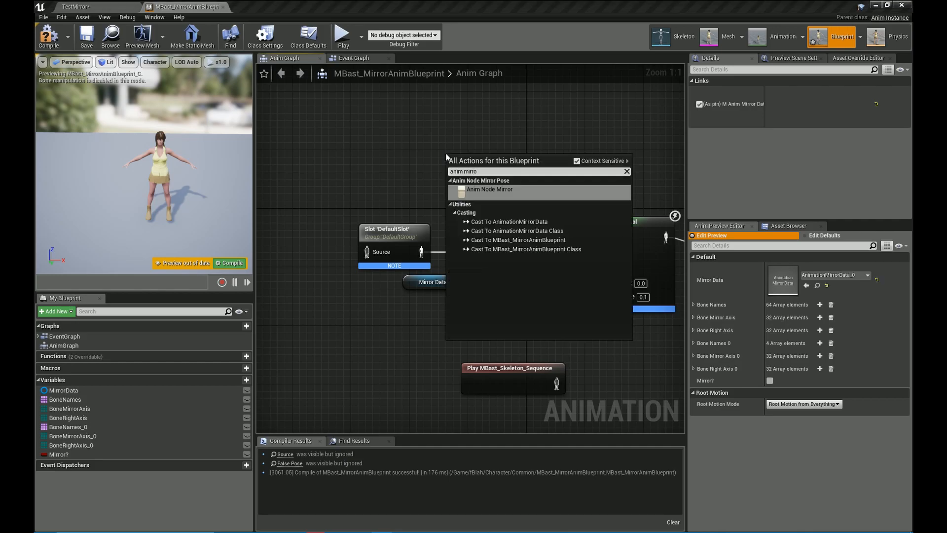
left_click(488, 188)
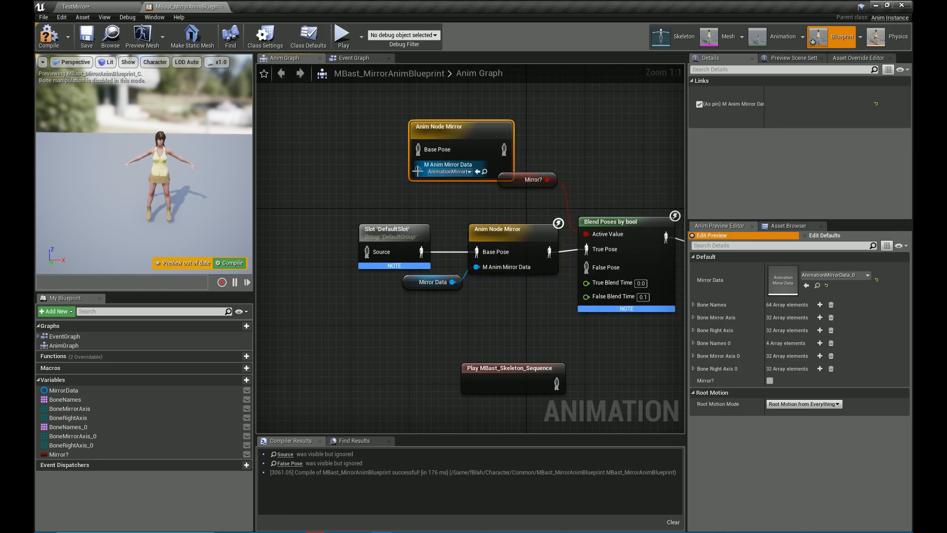
left_click(63, 390)
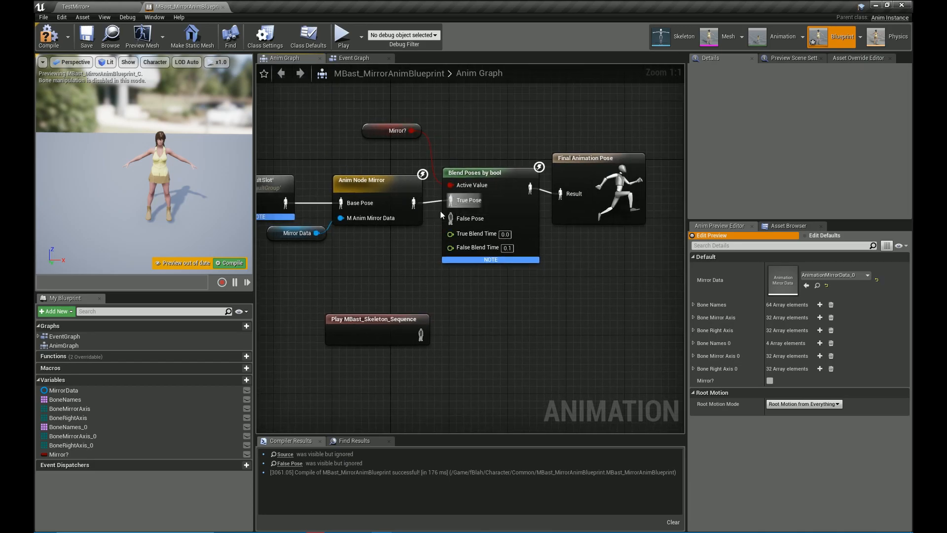
left_click(391, 131)
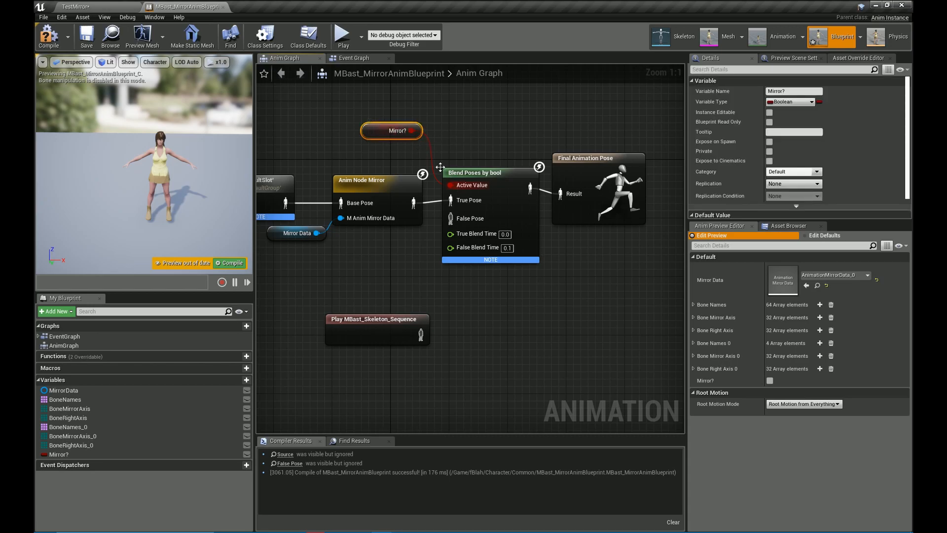
mouse_move(459, 218)
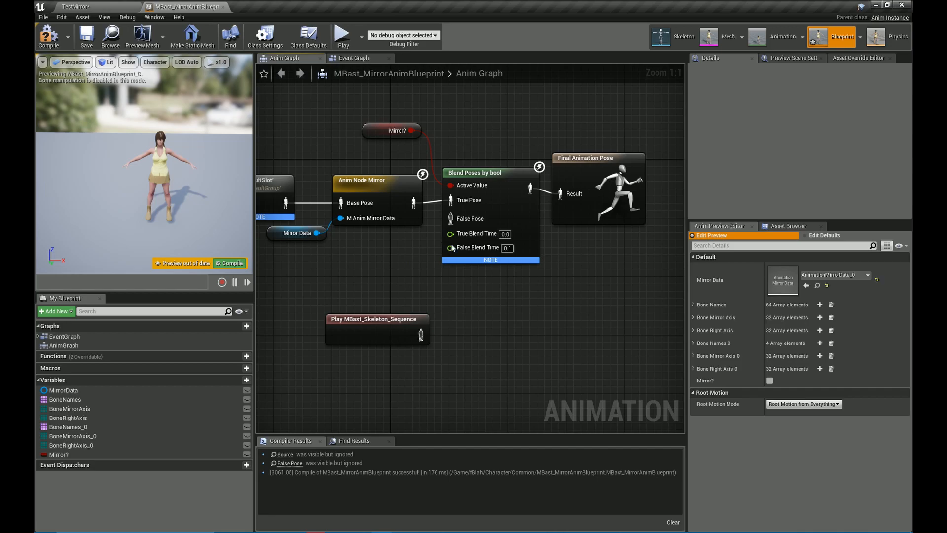
mouse_move(49, 36)
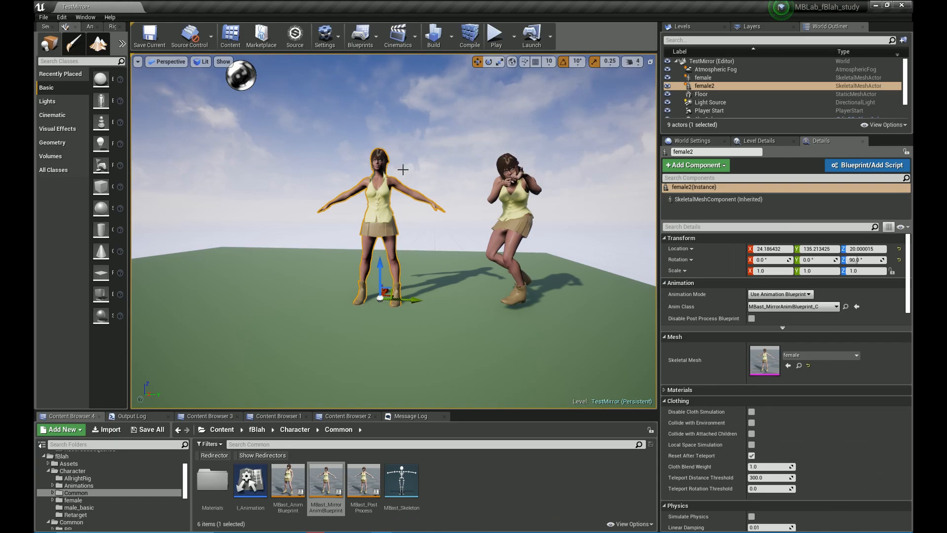
Reopen MBast_MirrorAnimBlueprint, review its Anim Graph, then switch to the Level Blueprint event graph
left_click(361, 35)
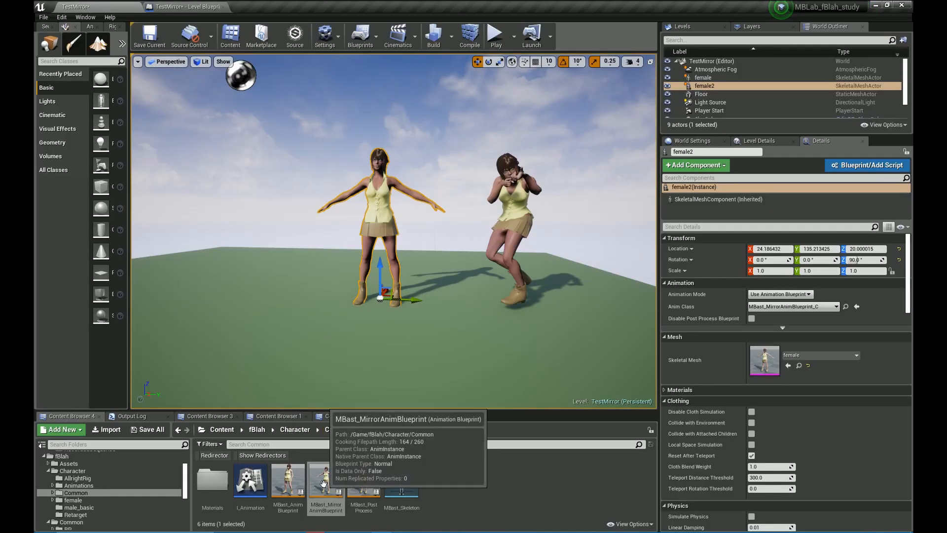
double_click(325, 480)
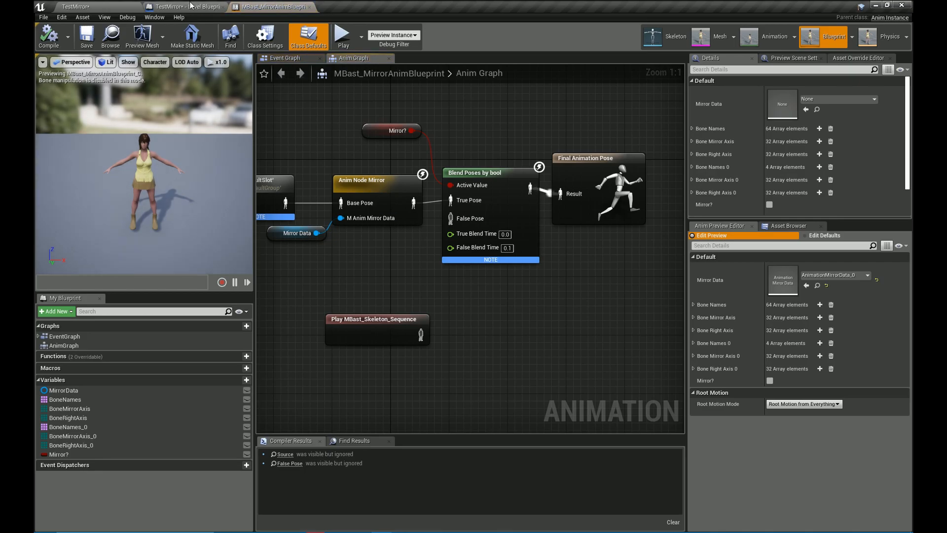
left_click(176, 6)
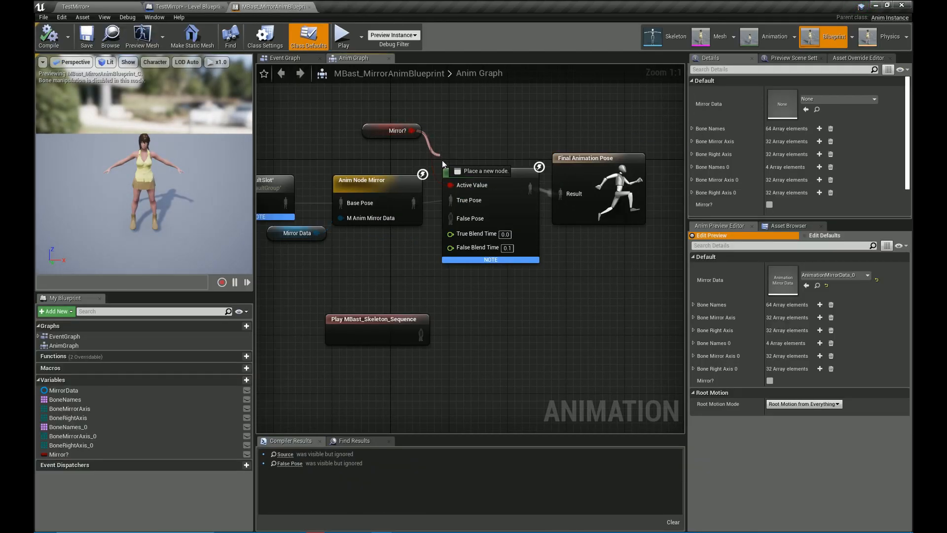
left_click(181, 7)
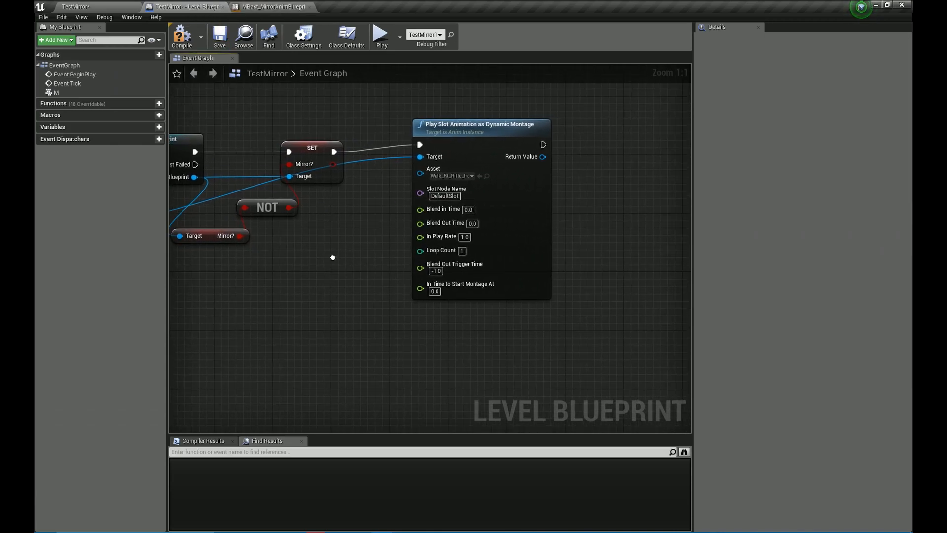
Verify the montage node plays Walk_Rt_Rifle_Ironsights on DefaultSlot with blend-out time -1.0
left_click(480, 137)
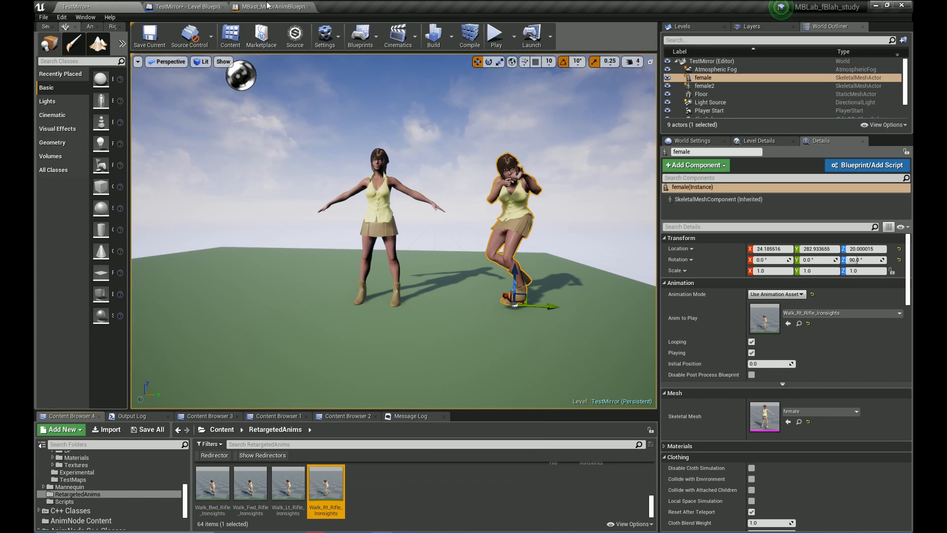
left_click(184, 7)
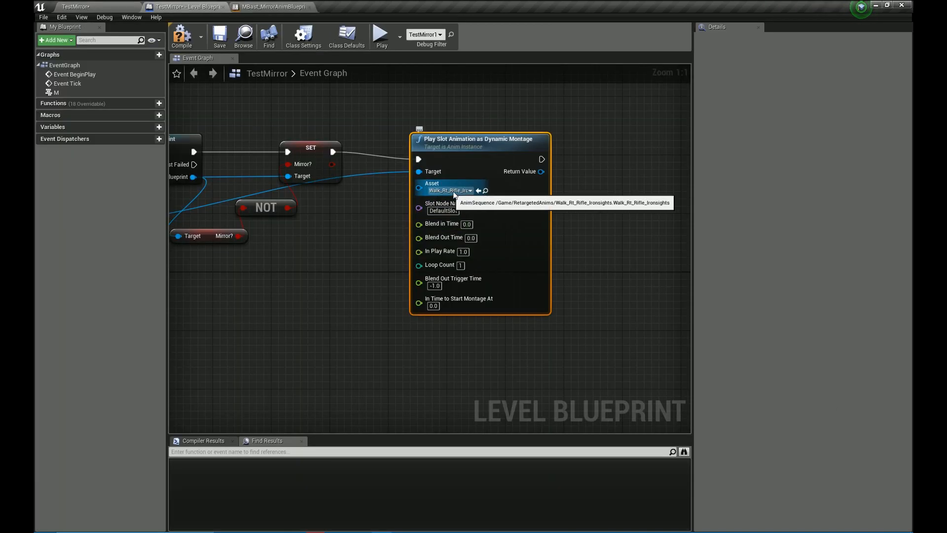
mouse_move(441, 210)
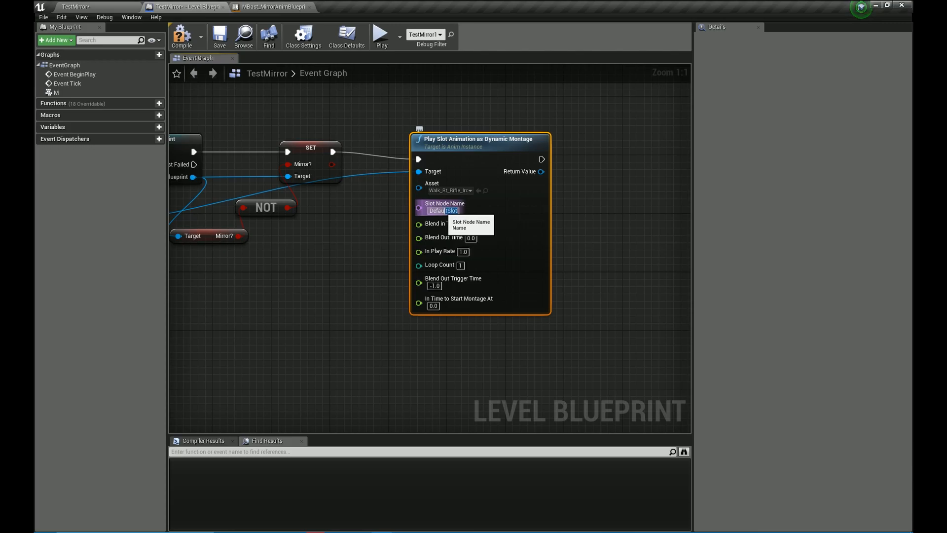
left_click(268, 7)
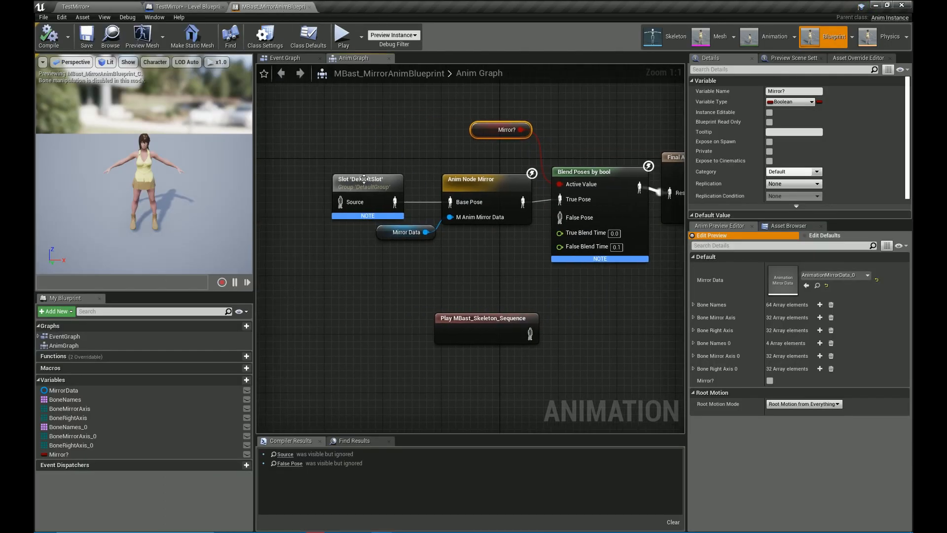
left_click(169, 5)
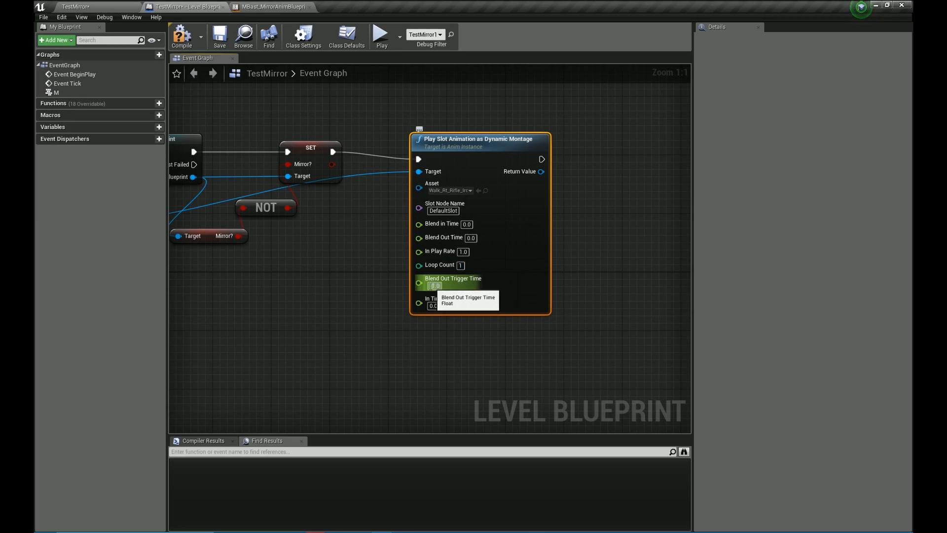
type("-1.0")
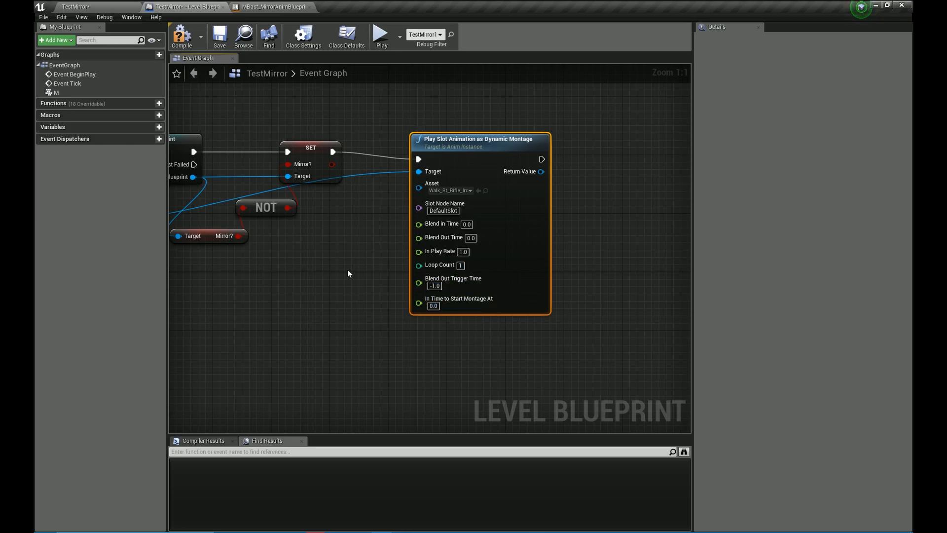
left_click(81, 6)
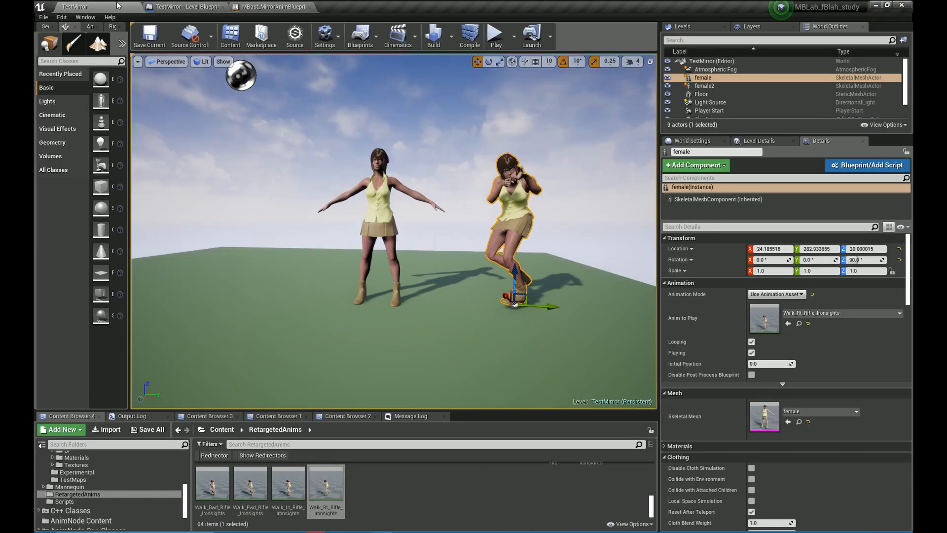
Start Play In Editor, then browse the Edit and Window menus for the recording tool
left_click(494, 35)
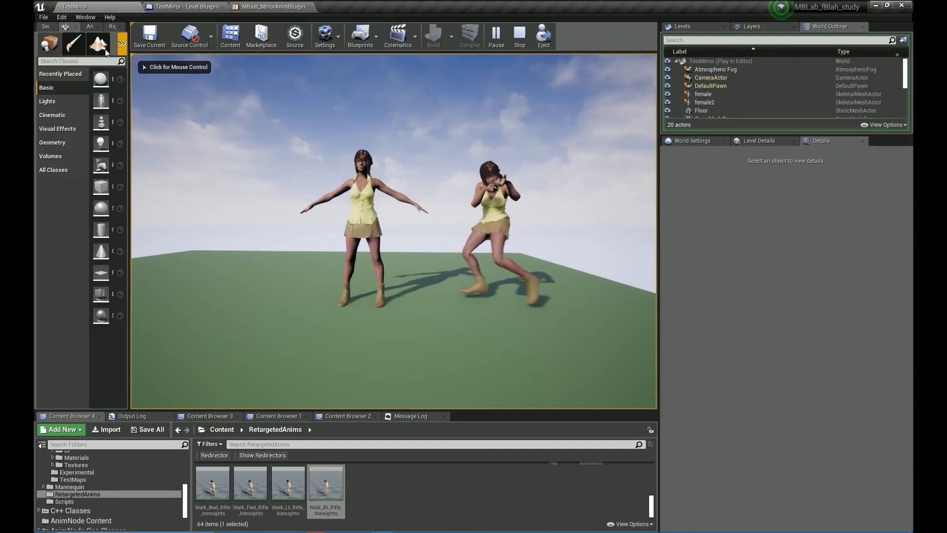
left_click(61, 17)
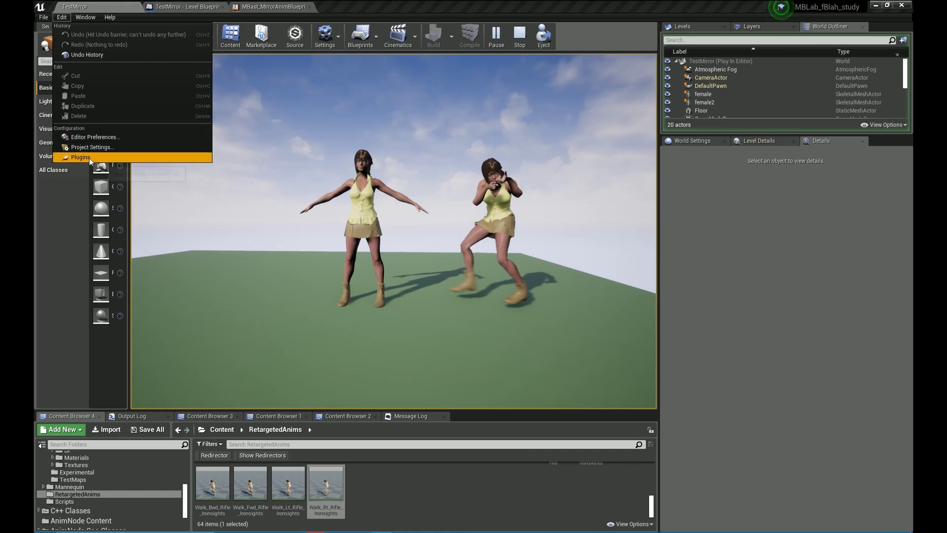
left_click(85, 17)
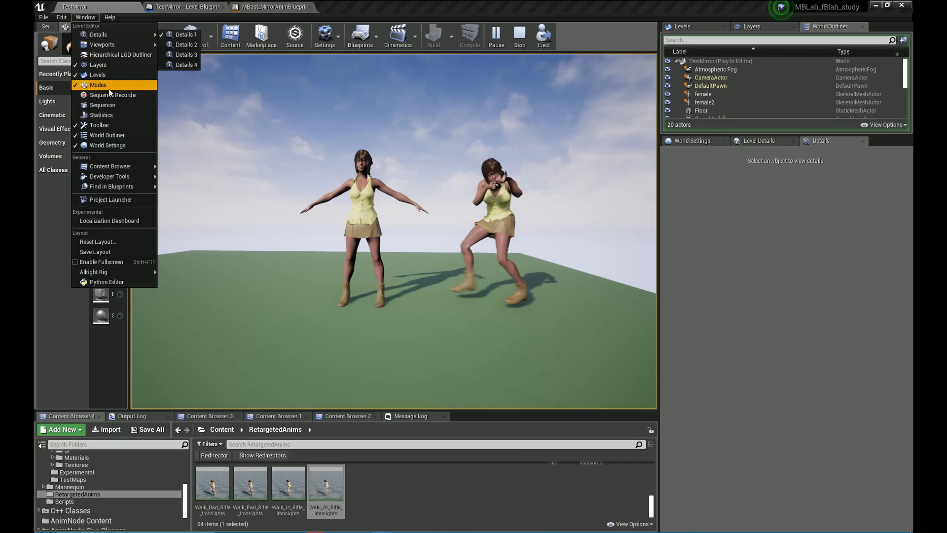
Add female2 to the Sequence Recorder, name the sequence mirrorsequence, and start recording
left_click(112, 95)
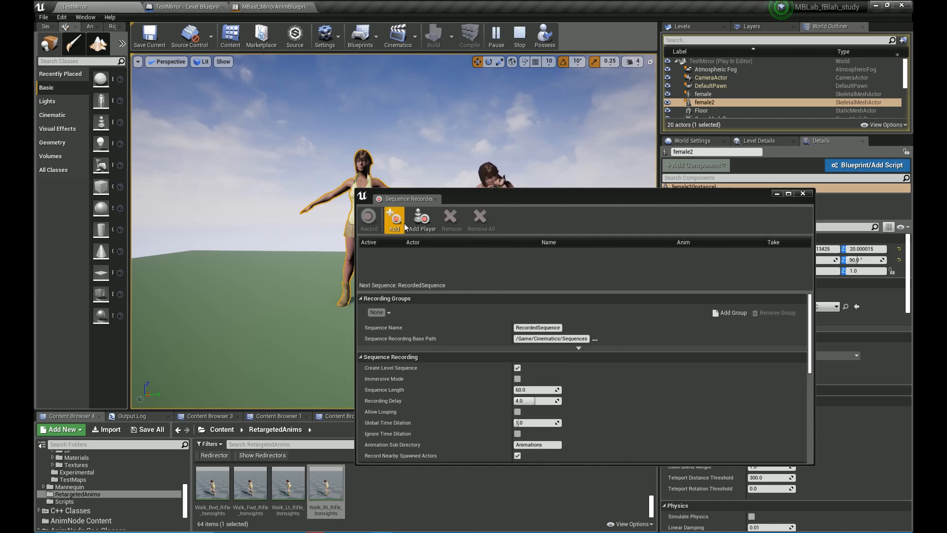
left_click(394, 218)
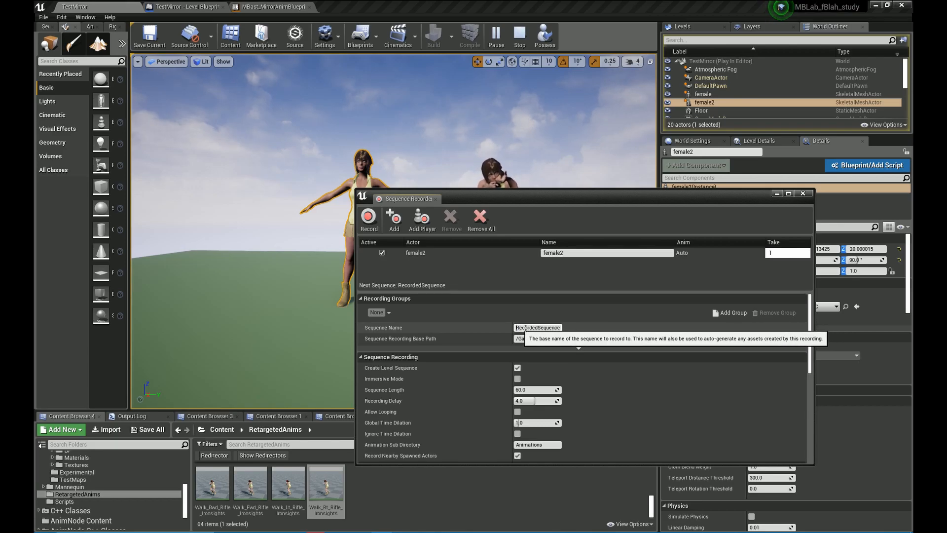
type("mirrors")
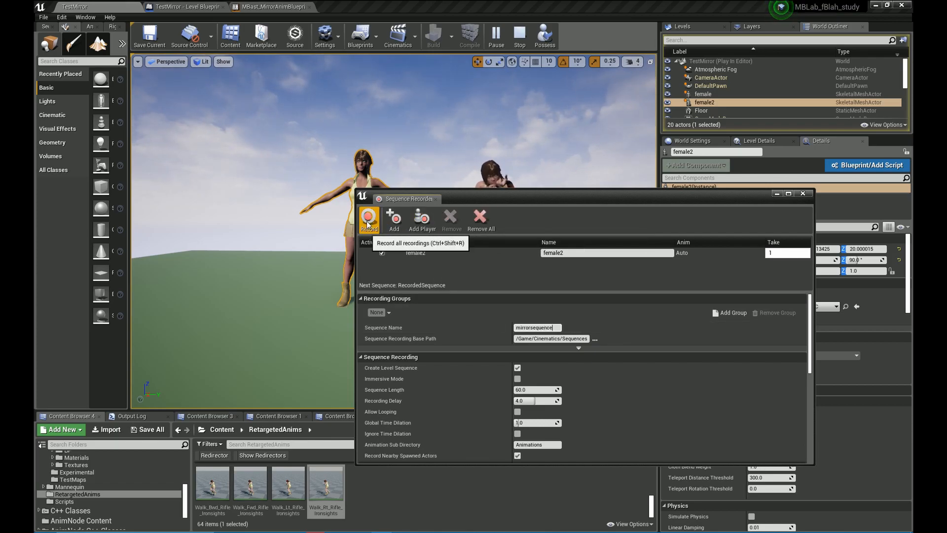
left_click(369, 219)
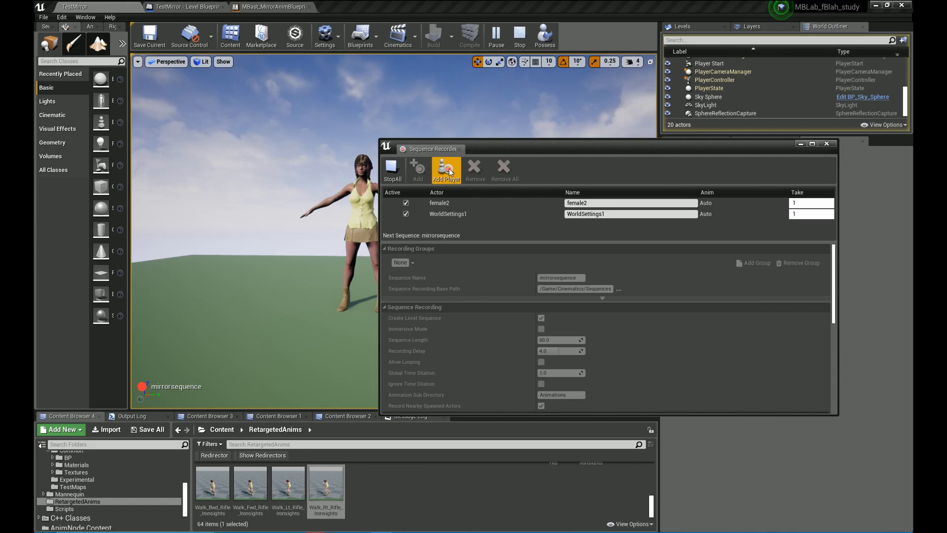
Stop all recording, then select the Cinematics folder in the Content Browser
left_click(392, 169)
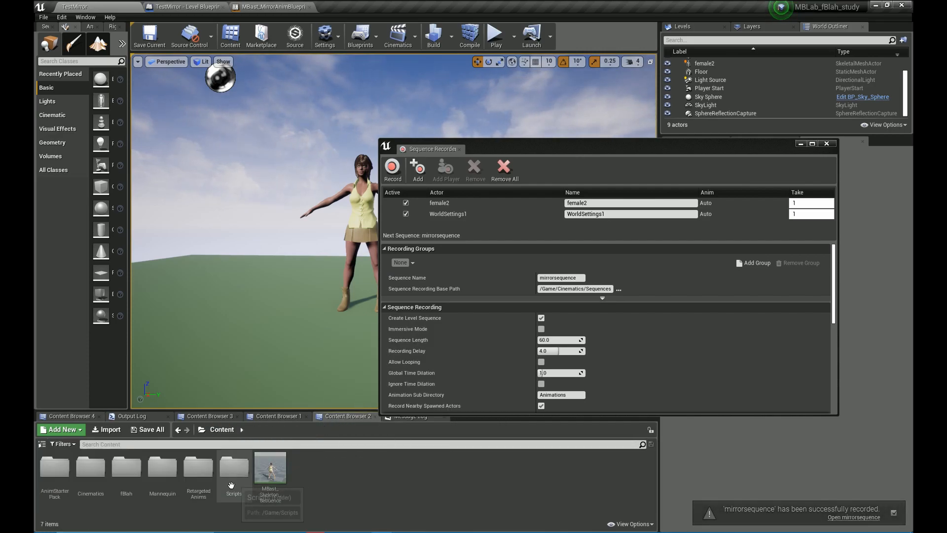
mouse_move(565, 277)
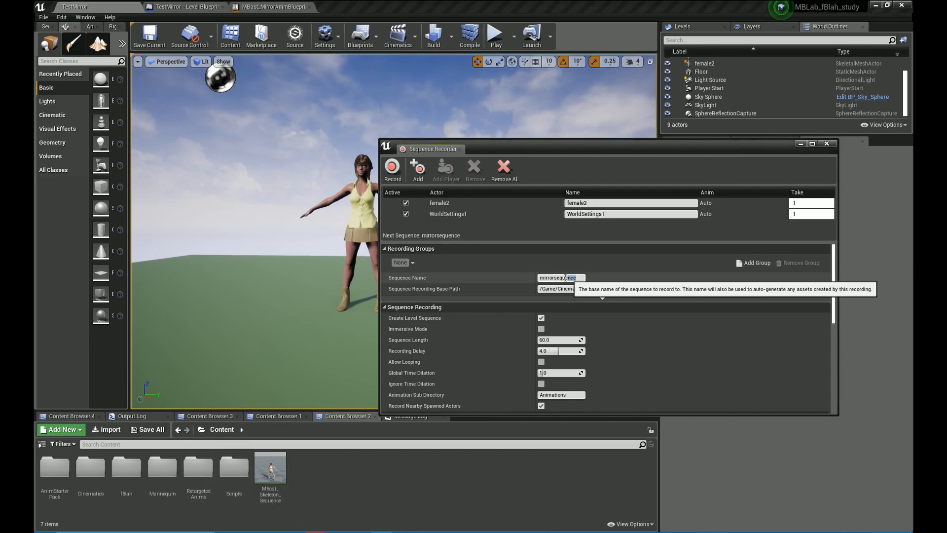
left_click(90, 467)
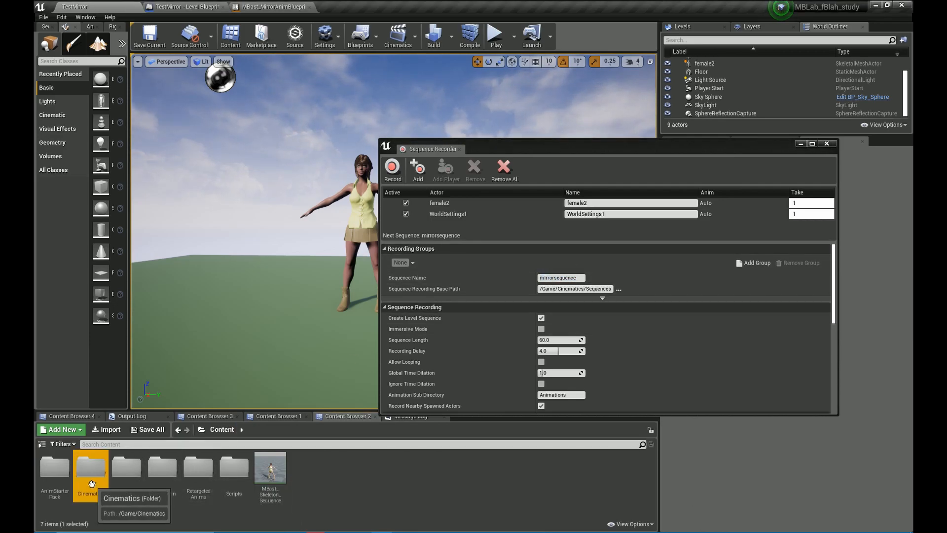
Open mirrorsequence in Sequencer, inspect its animation section's properties, and open mirrorsequence_female2_0
double_click(90, 469)
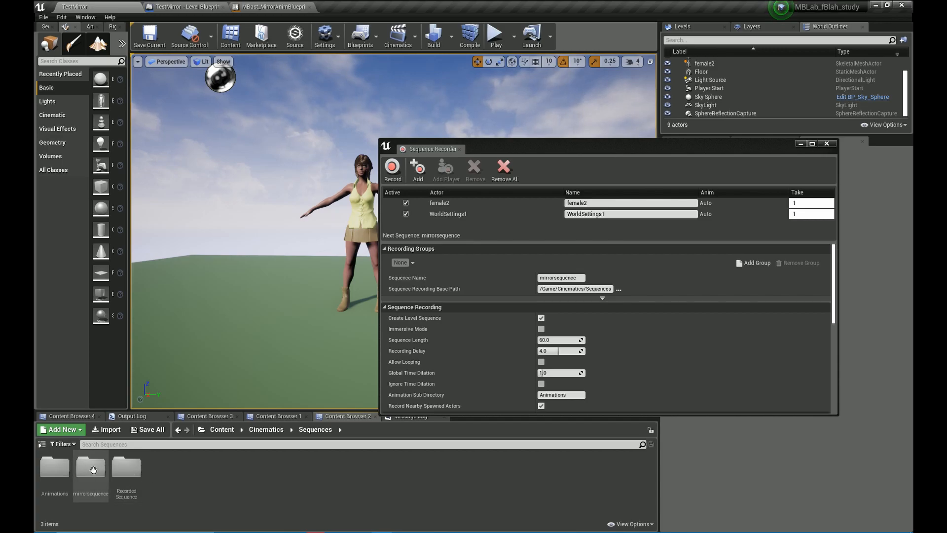
double_click(89, 467)
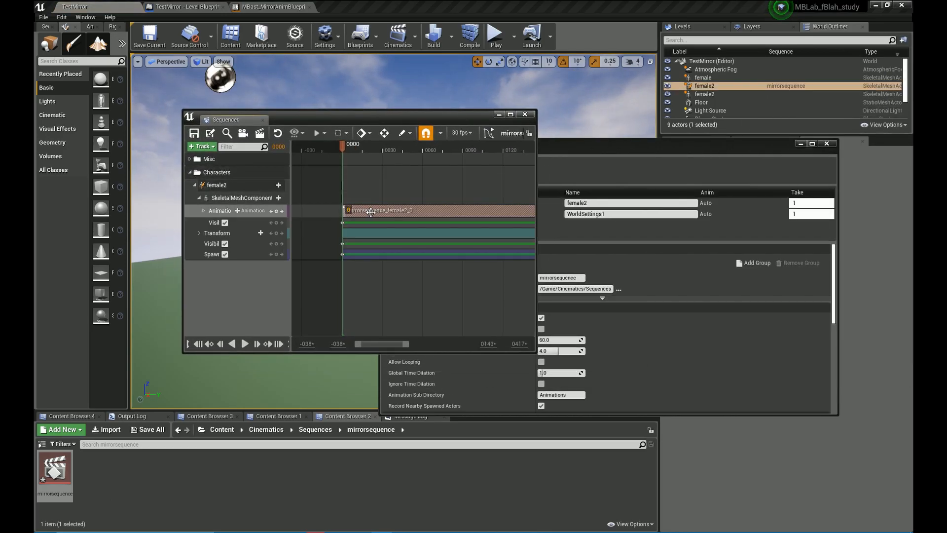
left_click_drag(348, 145, 480, 145)
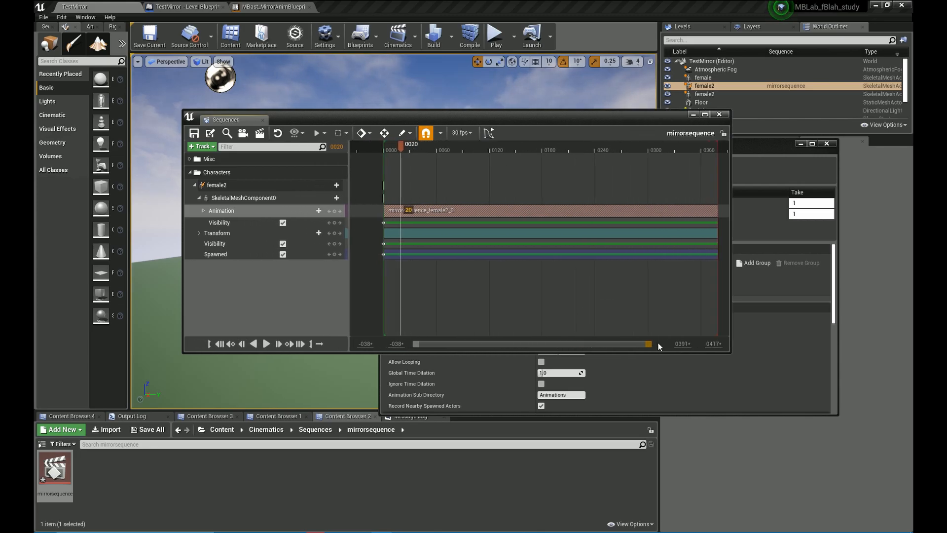
right_click(423, 210)
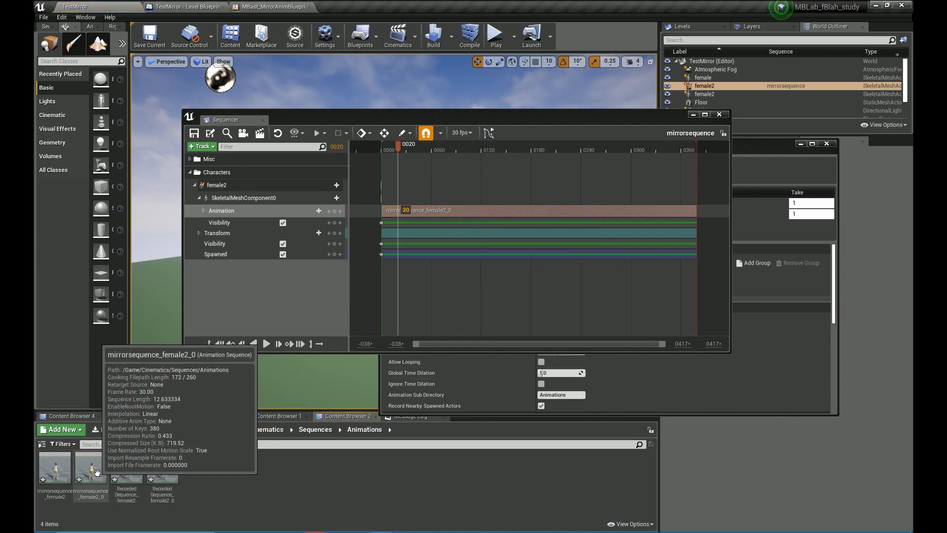
right_click(417, 210)
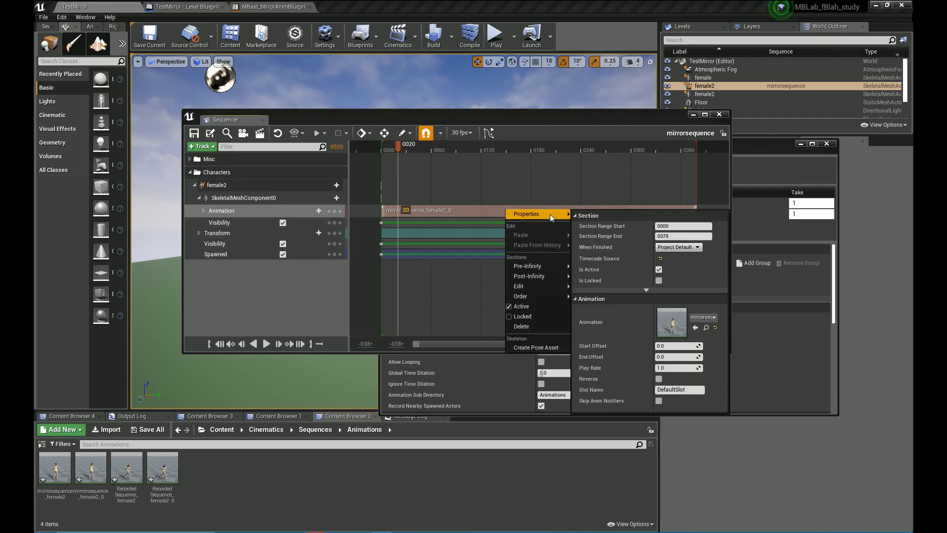
mouse_move(530, 245)
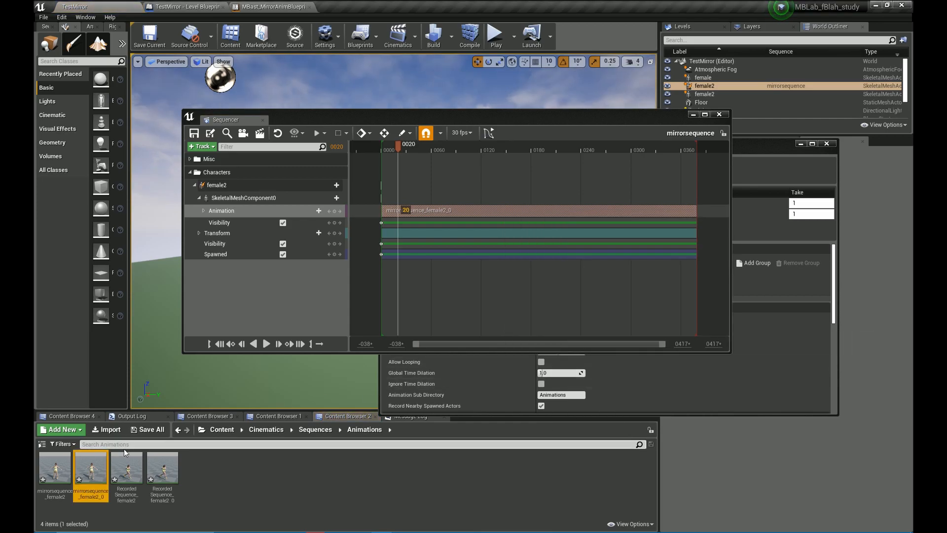
double_click(91, 466)
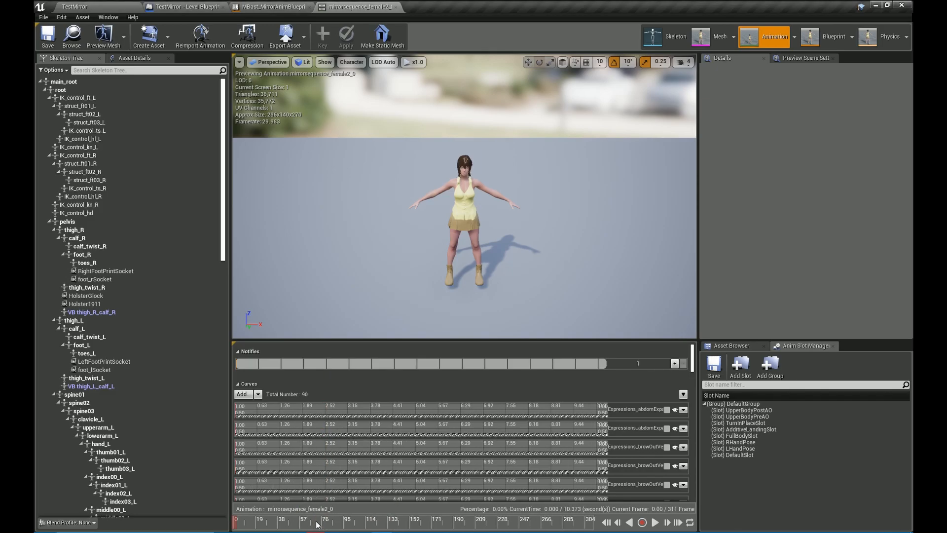
Scrub and preview the recorded mirrorsequence_female2_0 clip to pick its punching section
left_click(253, 521)
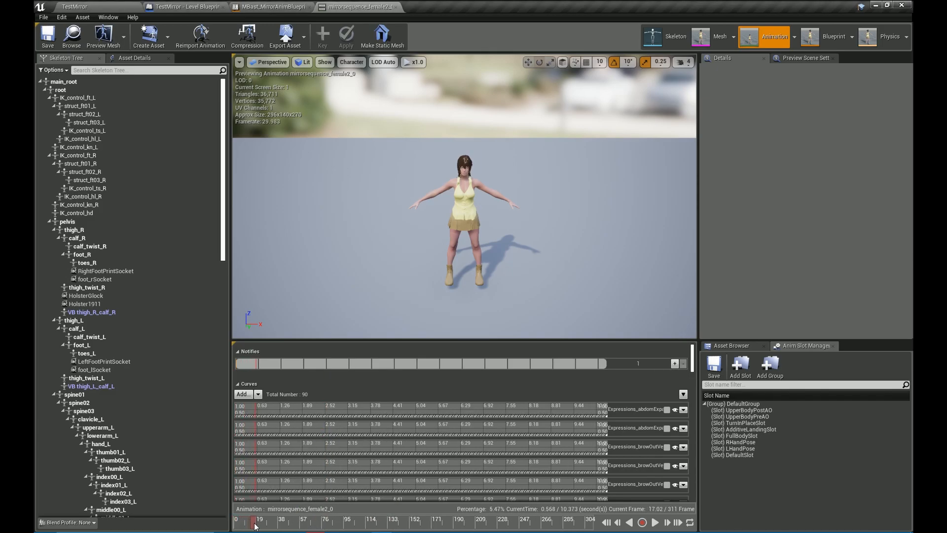
left_click_drag(255, 521, 263, 521)
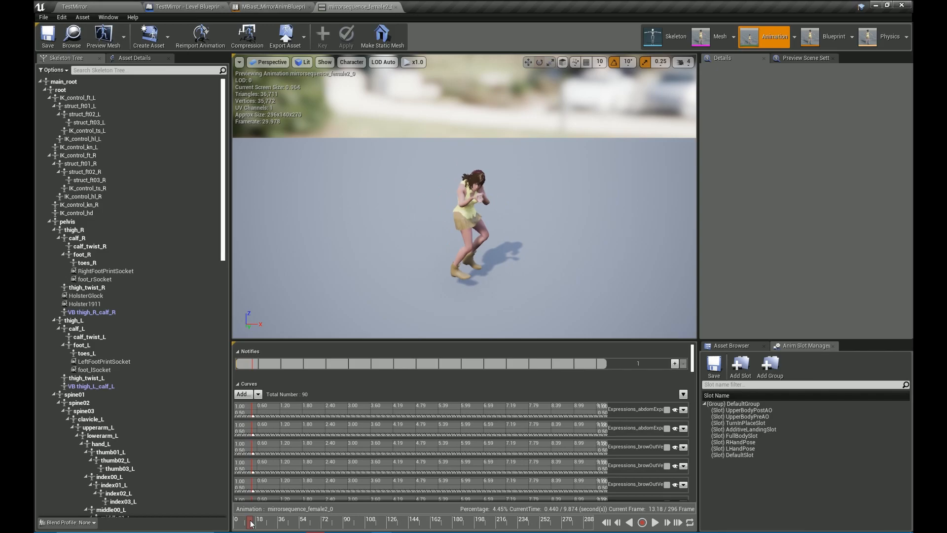
left_click(654, 521)
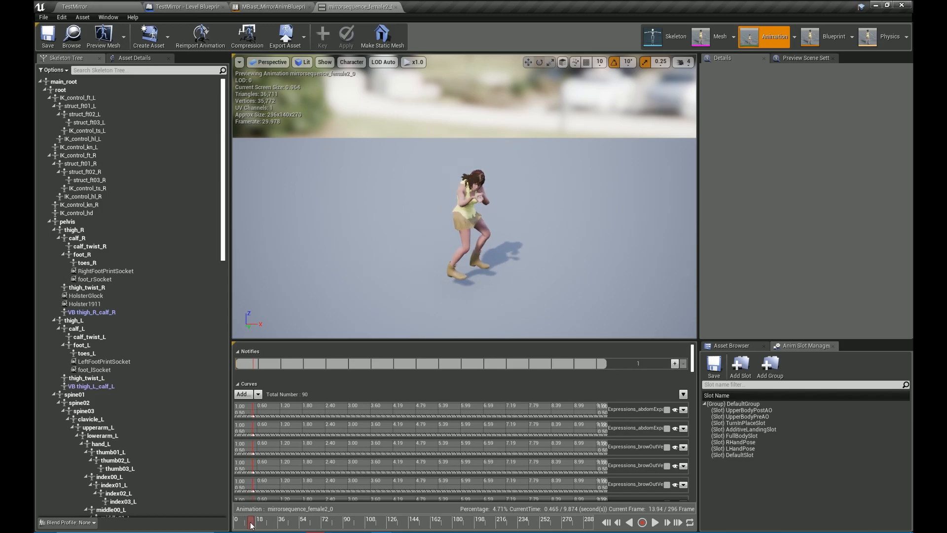
mouse_move(252, 521)
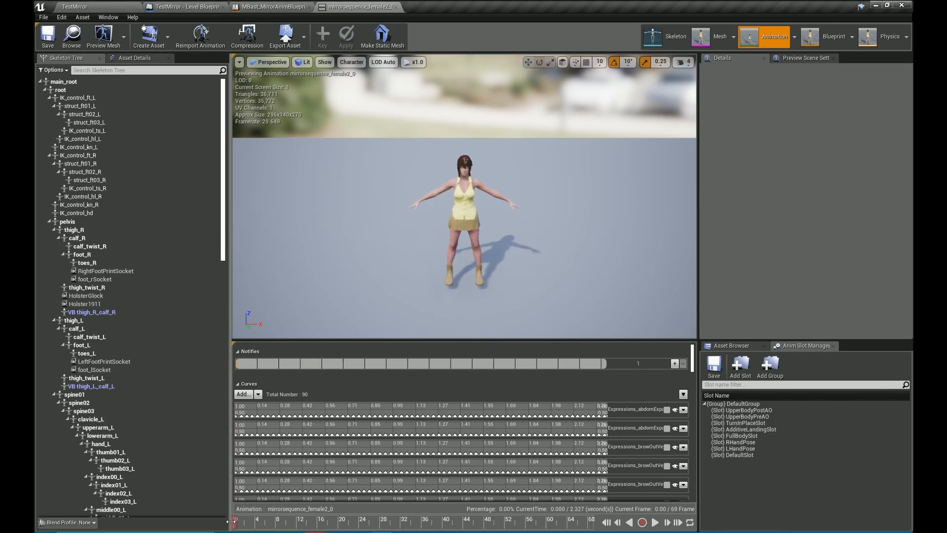
left_click(255, 521)
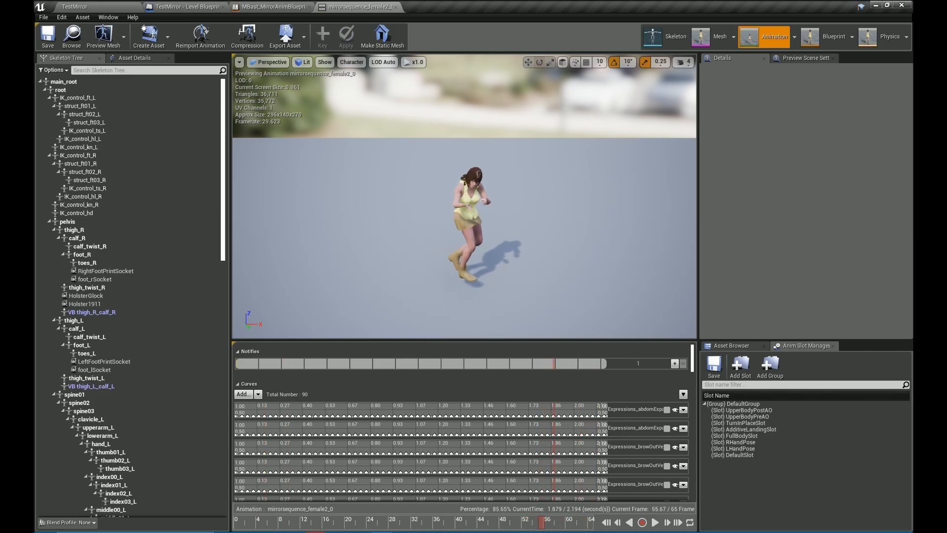
Remove the frames after frame 56 and the opening frame of the sequence
right_click(539, 527)
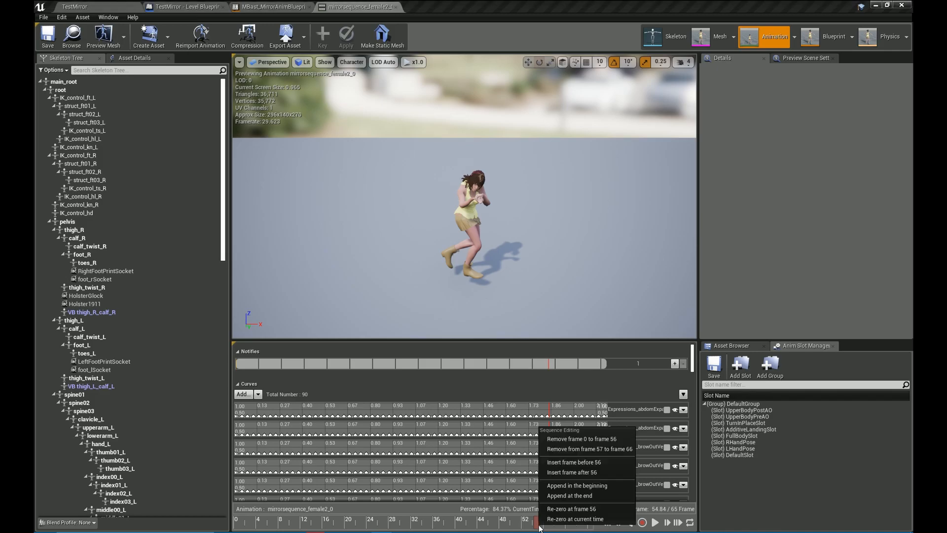
mouse_move(585, 448)
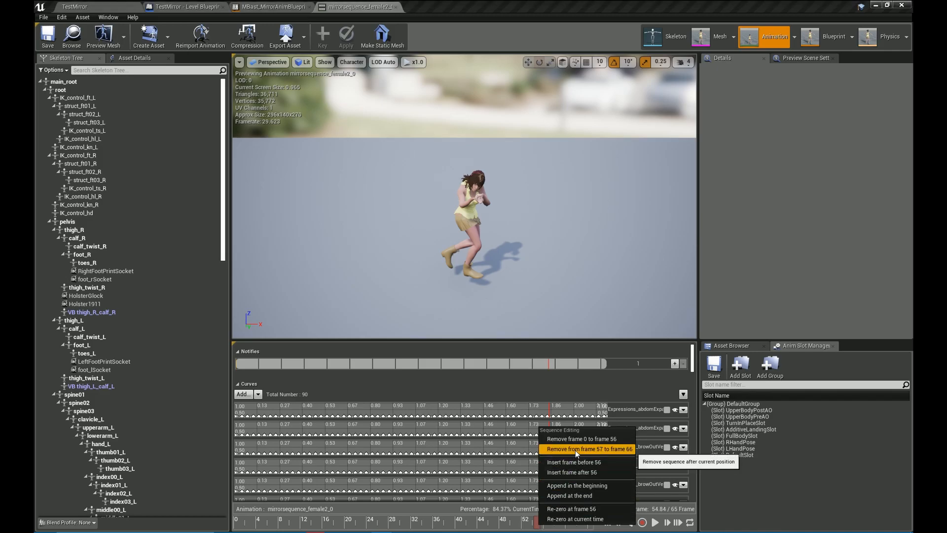
left_click(587, 449)
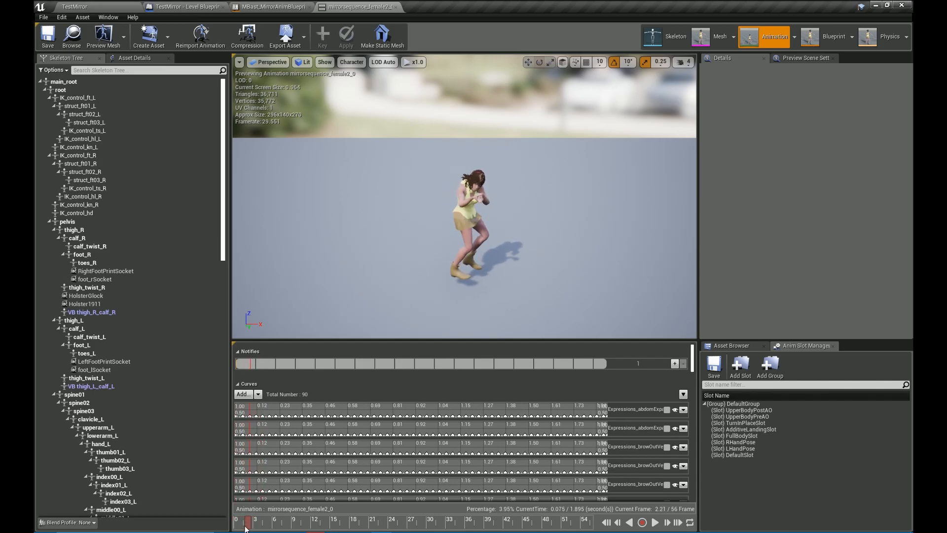
mouse_move(281, 444)
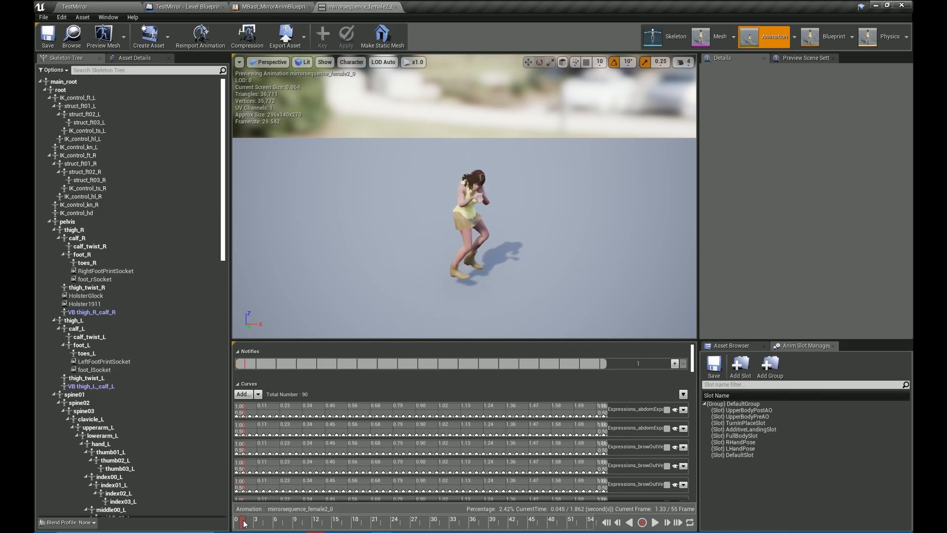
right_click(243, 522)
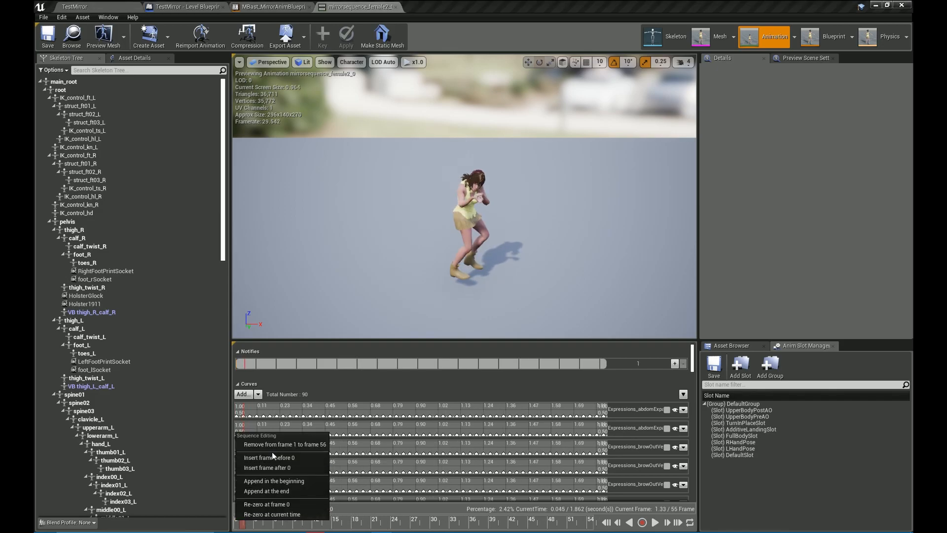
mouse_move(267, 504)
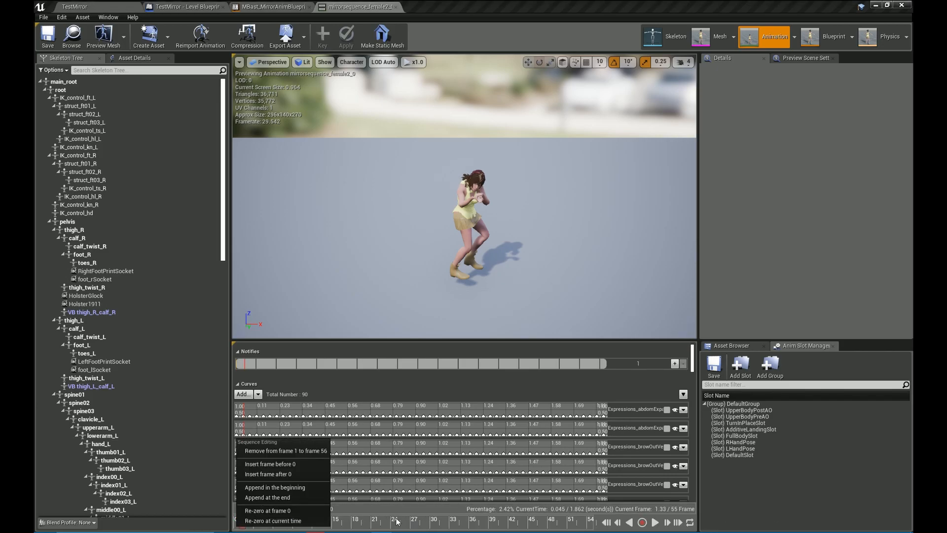
Step through the trimmed 54-frame motion and re-zero root motion at the first frame
left_click(414, 519)
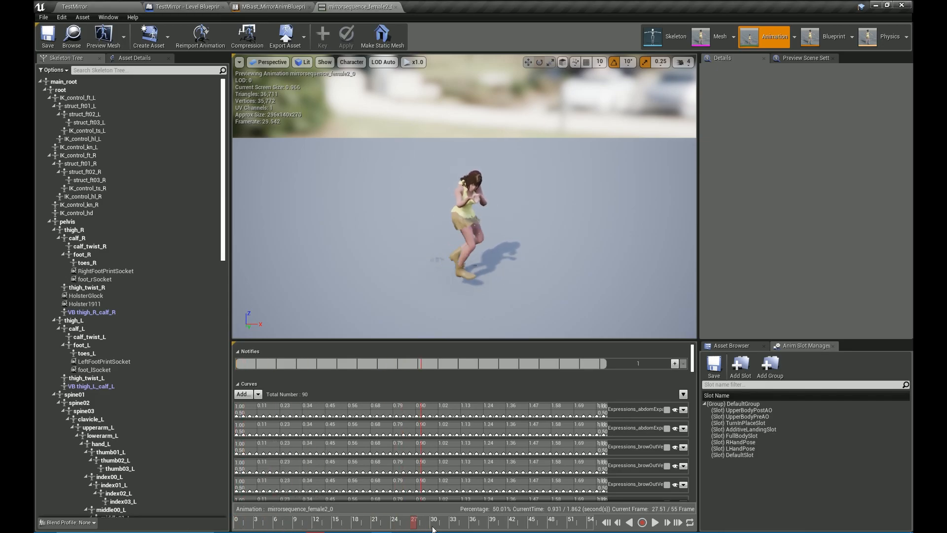
left_click_drag(415, 521, 589, 521)
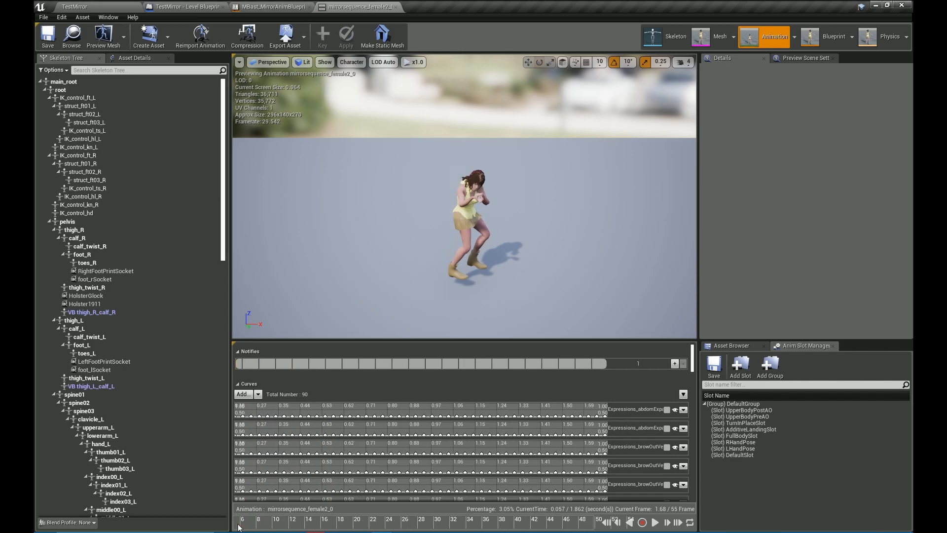
left_click(244, 518)
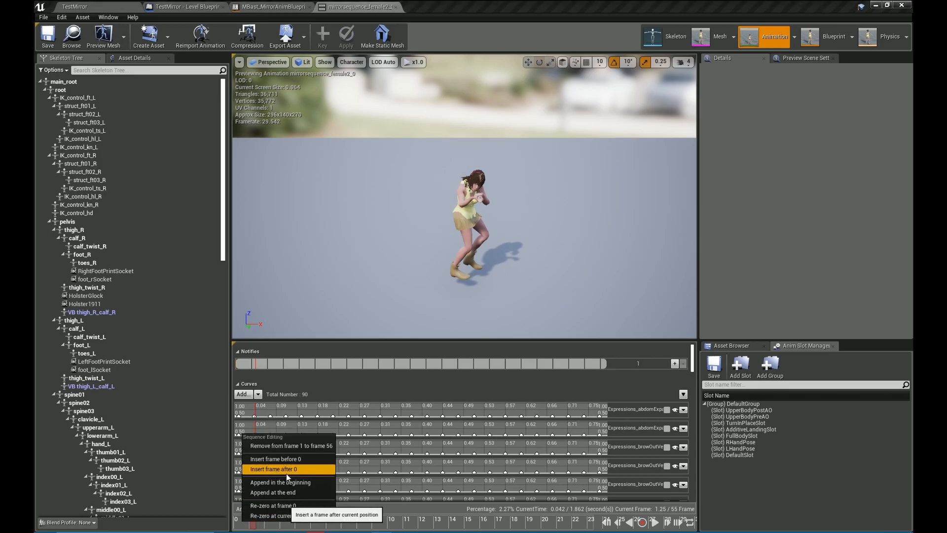
mouse_move(273, 505)
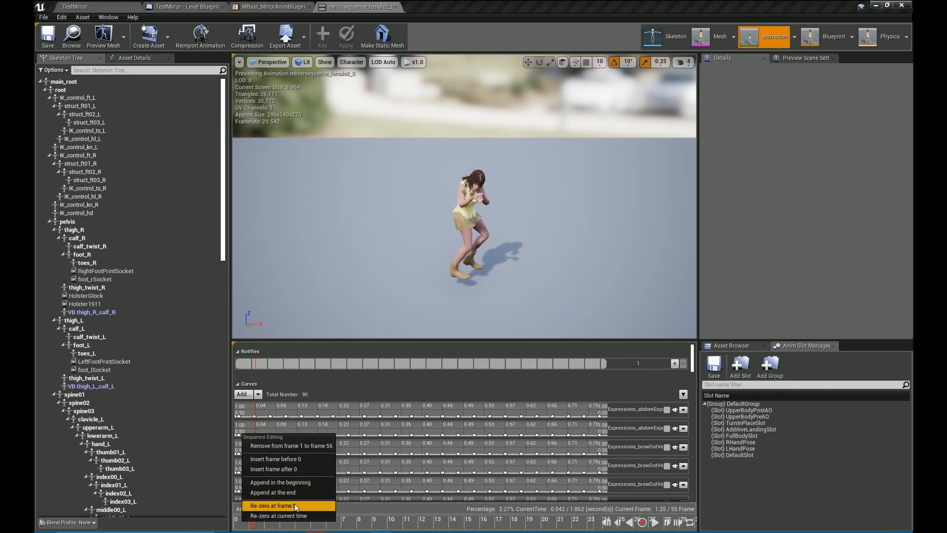
mouse_move(278, 515)
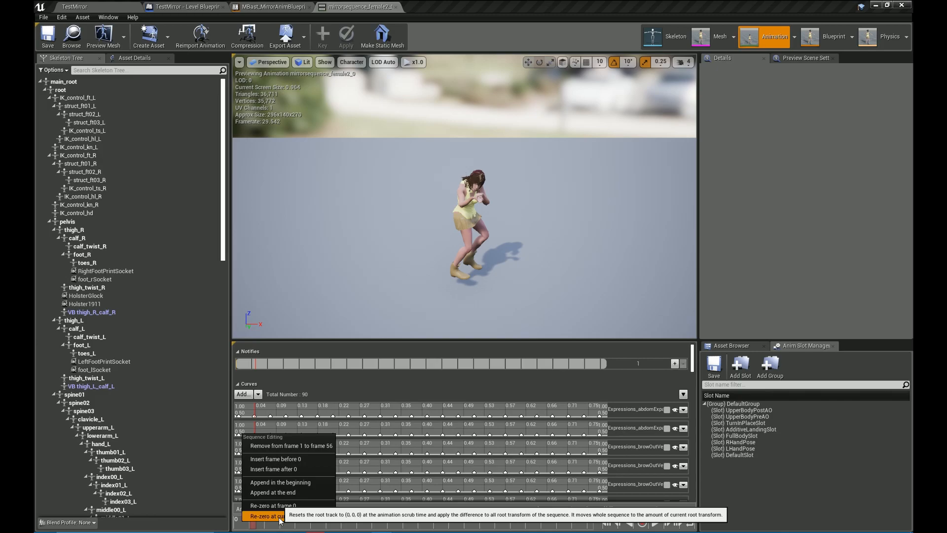
left_click(269, 515)
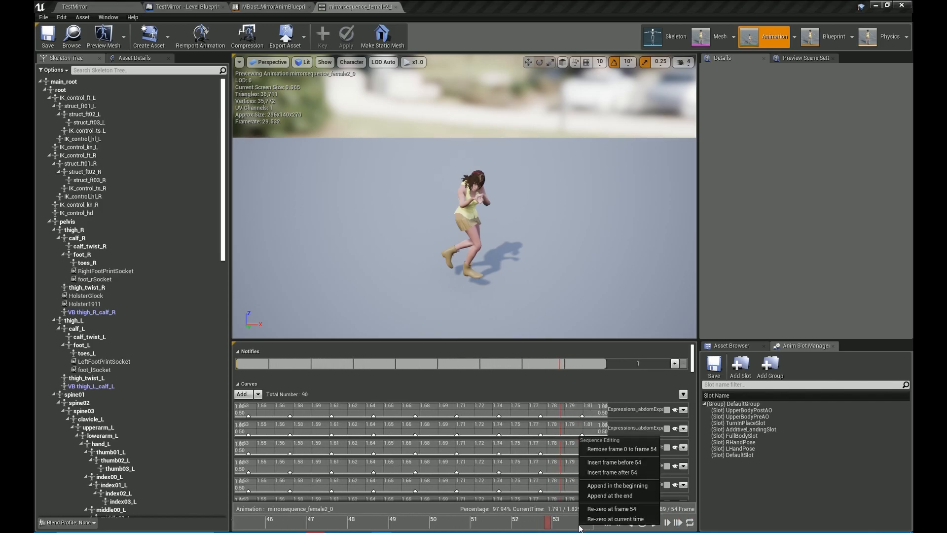
mouse_move(612, 472)
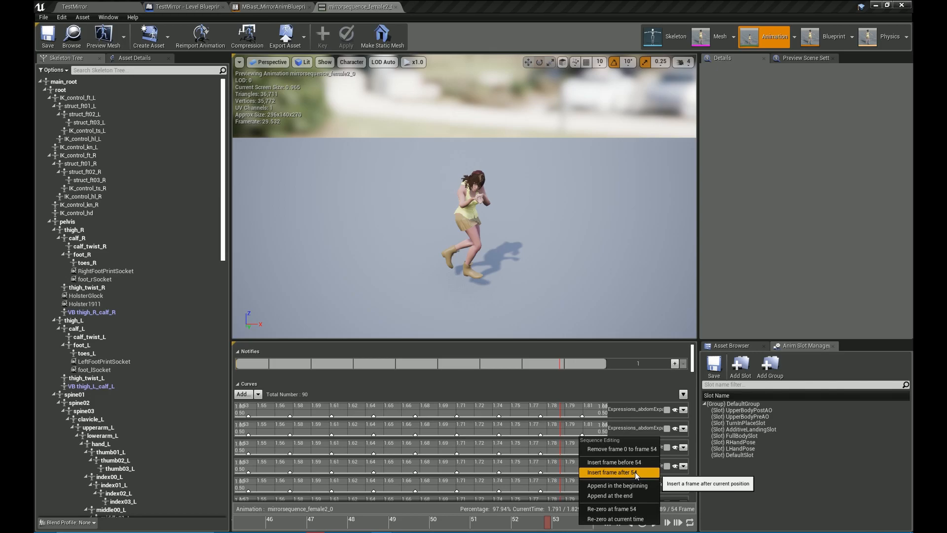
Remove the trailing frame to leave 53 frames and play the clip back
left_click(613, 471)
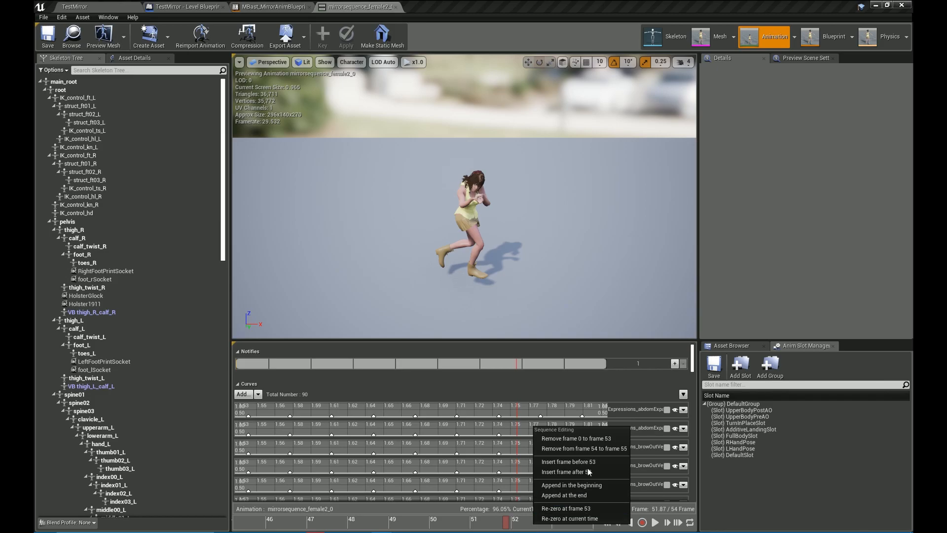
left_click(533, 523)
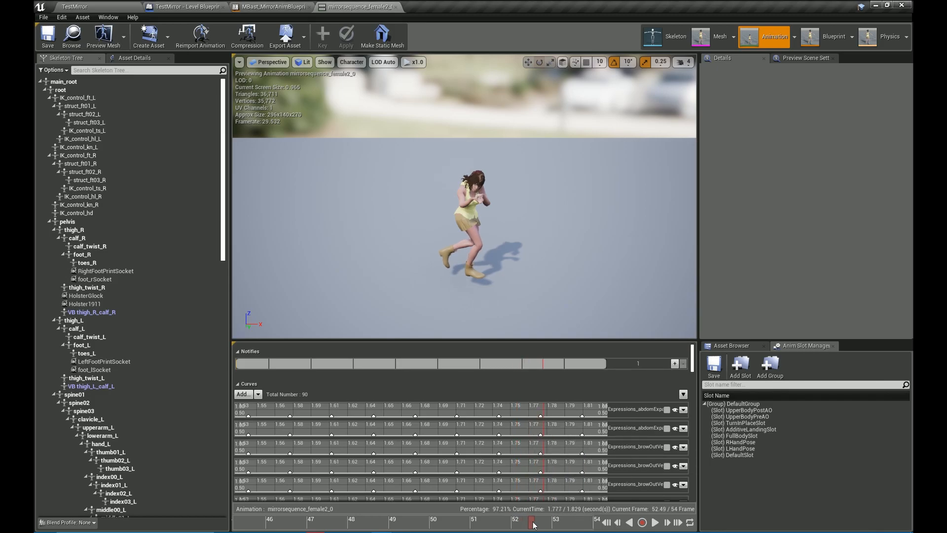
right_click(531, 523)
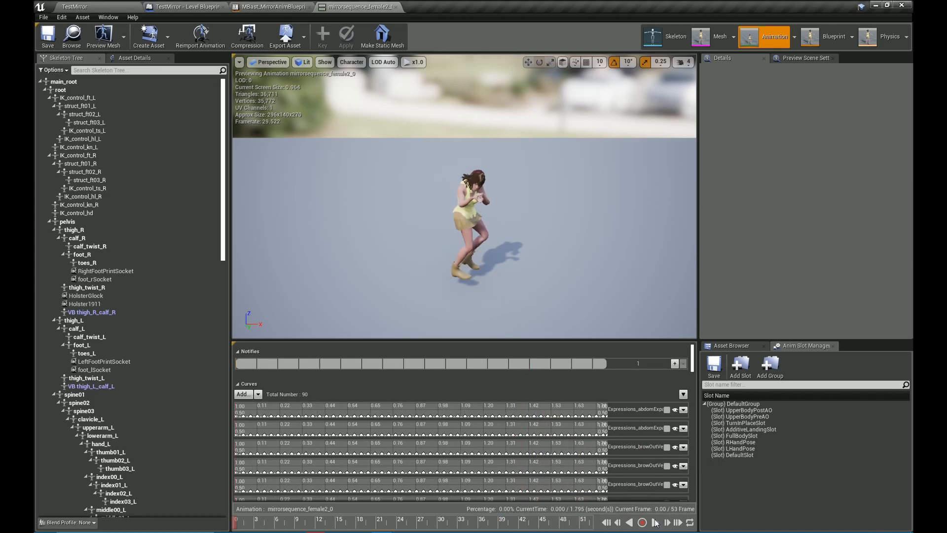
left_click(653, 522)
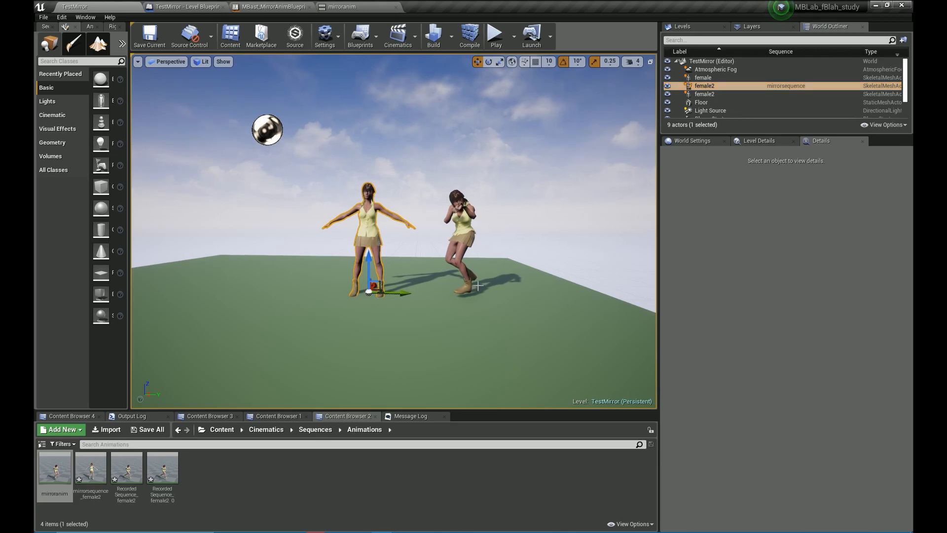
Switch female2's Animation Mode to Use Animation Asset, playing mirroranim
left_click(703, 86)
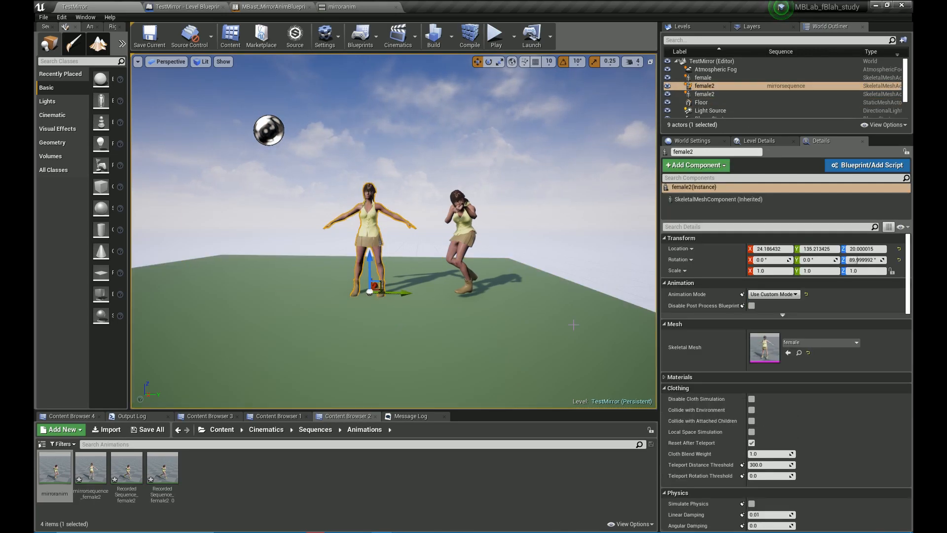
left_click(773, 293)
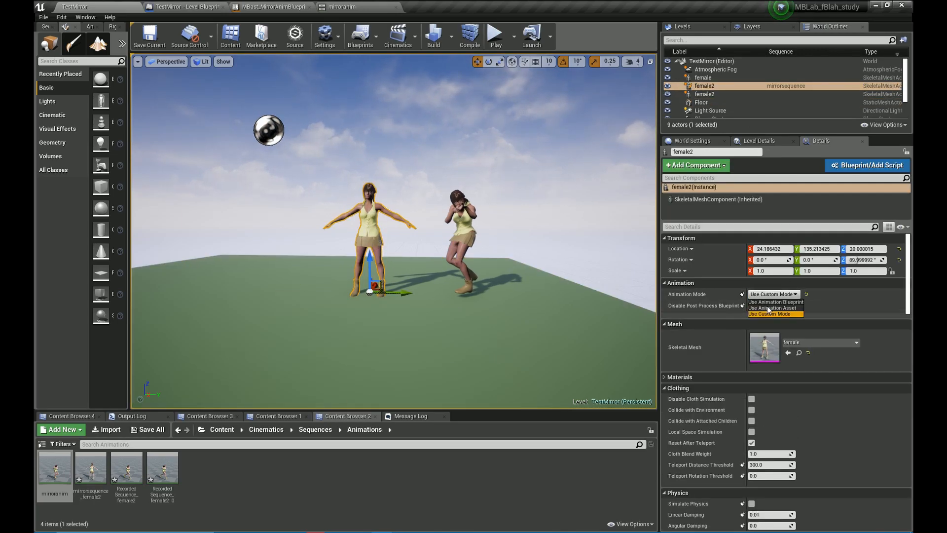
left_click(780, 307)
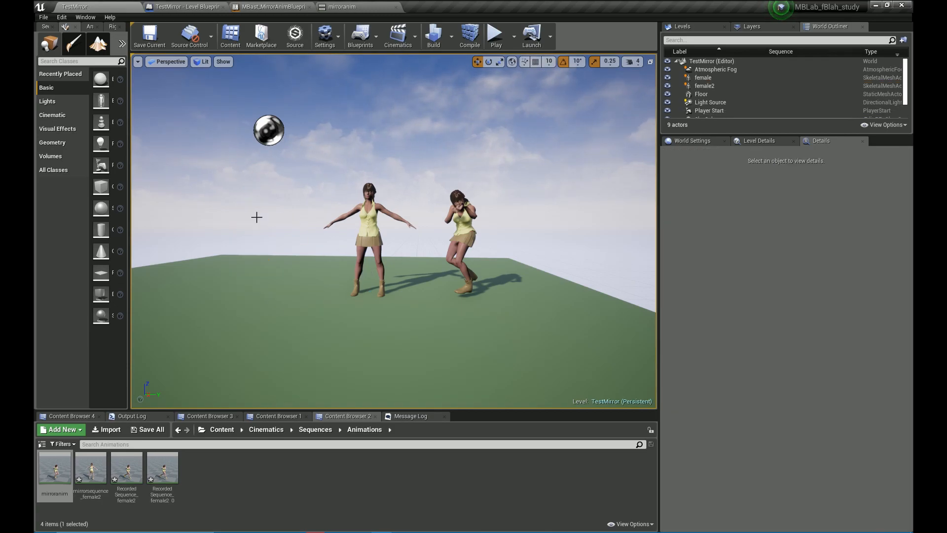
left_click(703, 86)
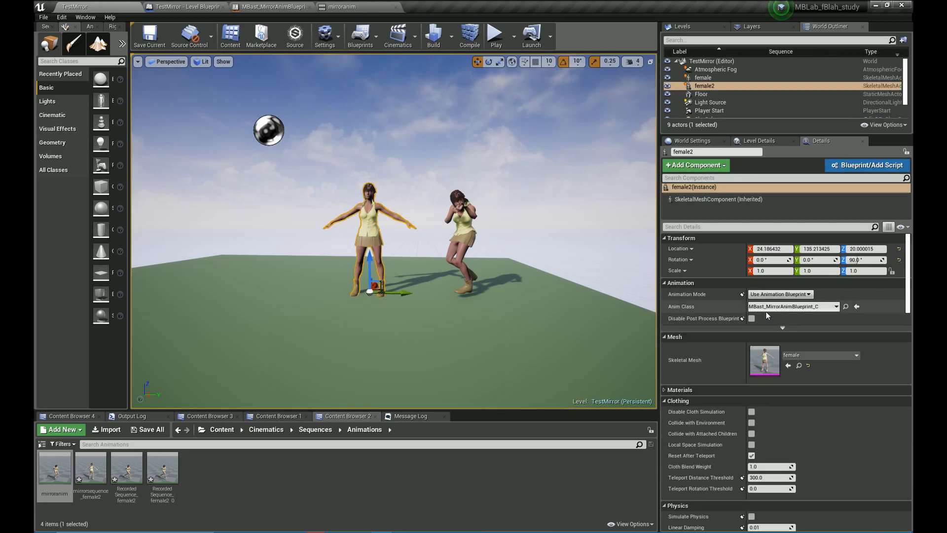
left_click(808, 294)
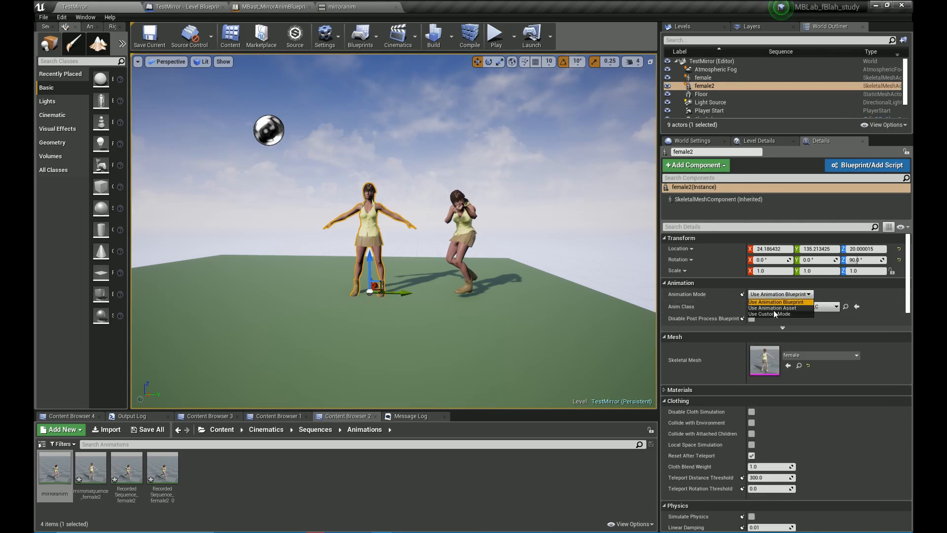
left_click(772, 308)
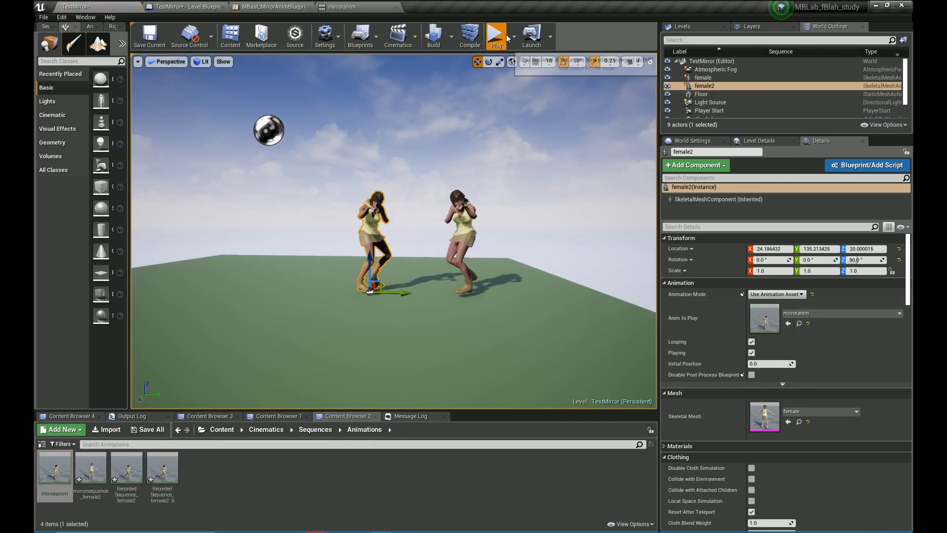
Play, stop, and replay the level to watch both characters punching
left_click(496, 35)
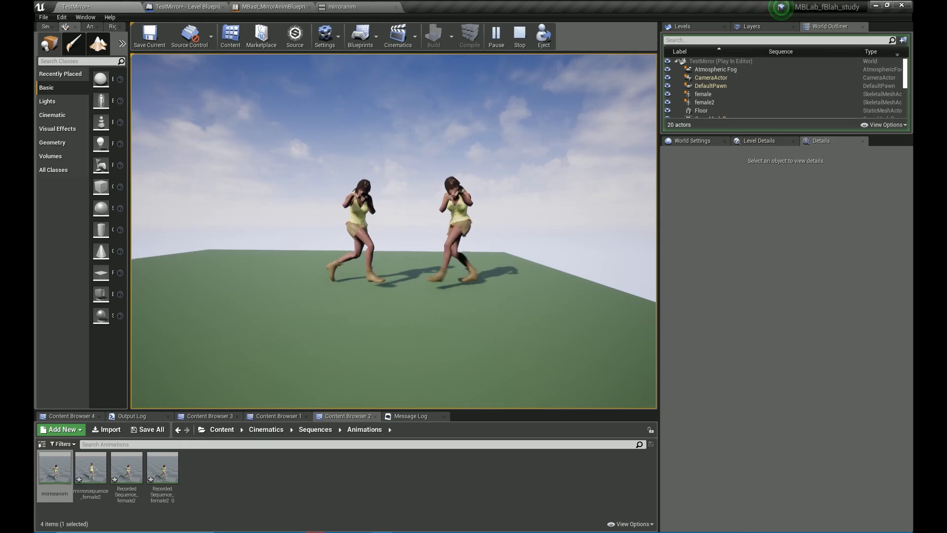
left_click(519, 36)
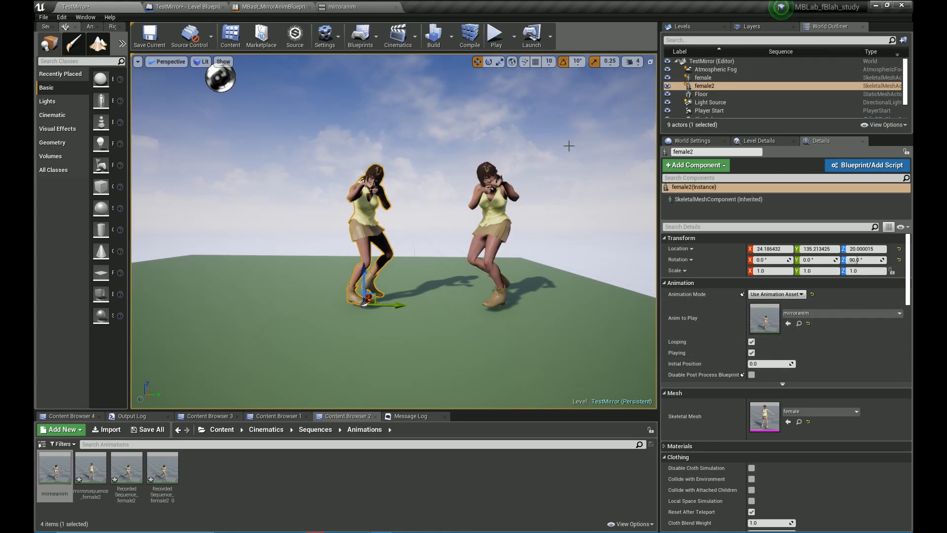
mouse_move(547, 208)
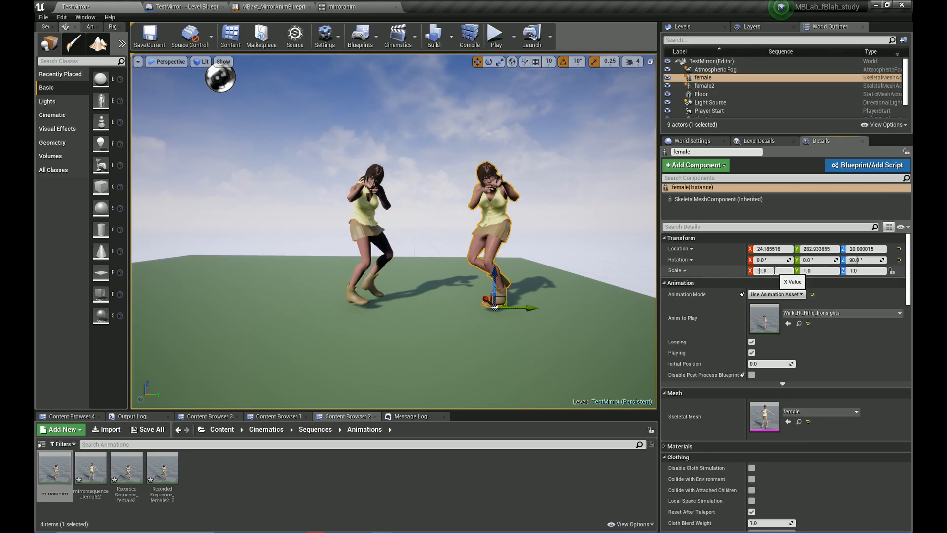
left_click(494, 34)
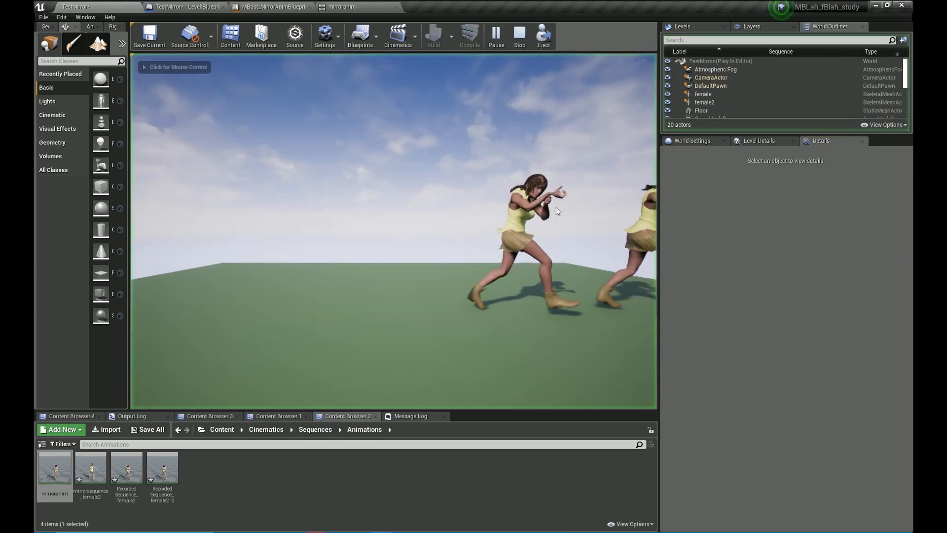